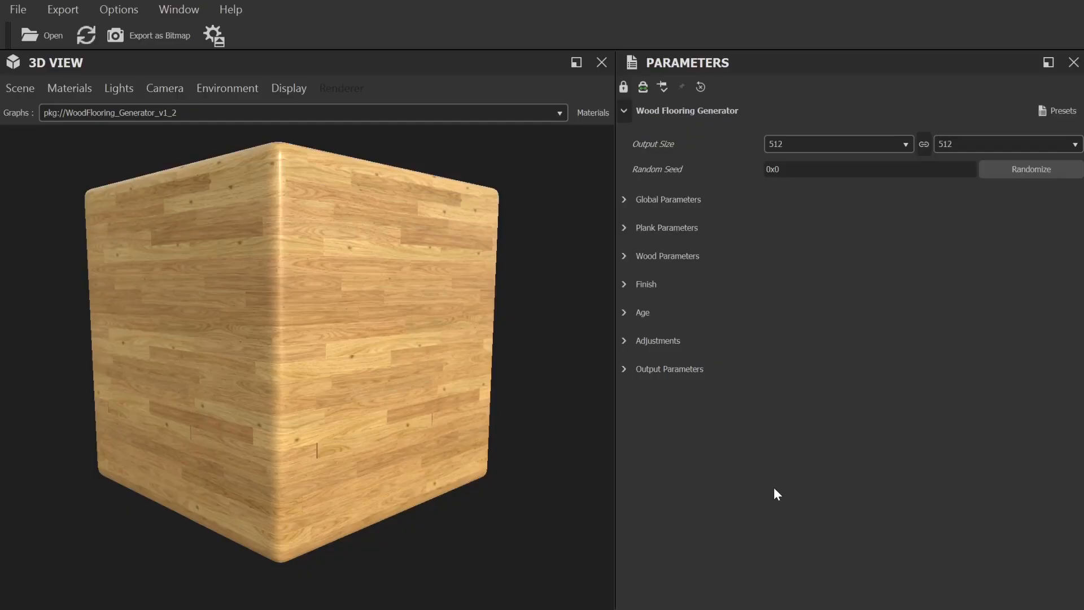
mouse_move(717, 131)
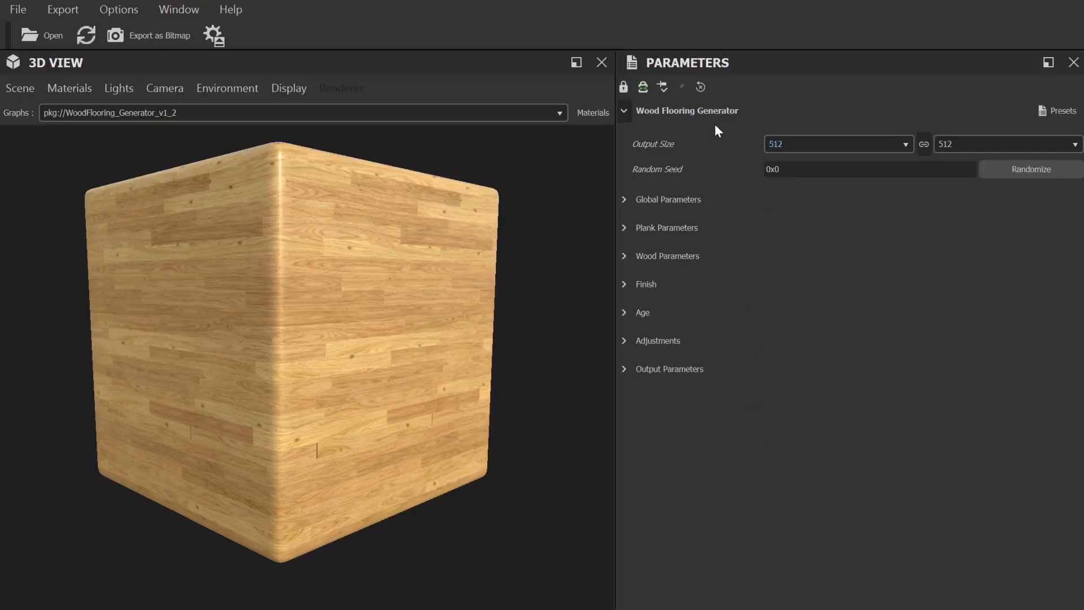
mouse_move(701, 146)
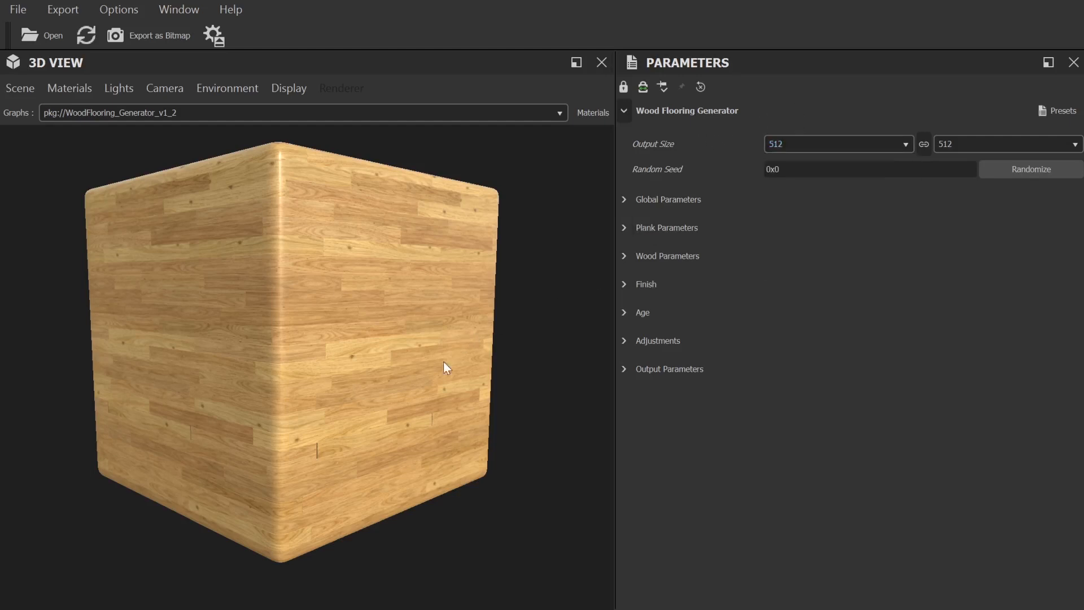
Set the Wood Flooring Generator output size to 1024 after zooming in on the surface
left_click_drag(445, 366, 422, 381)
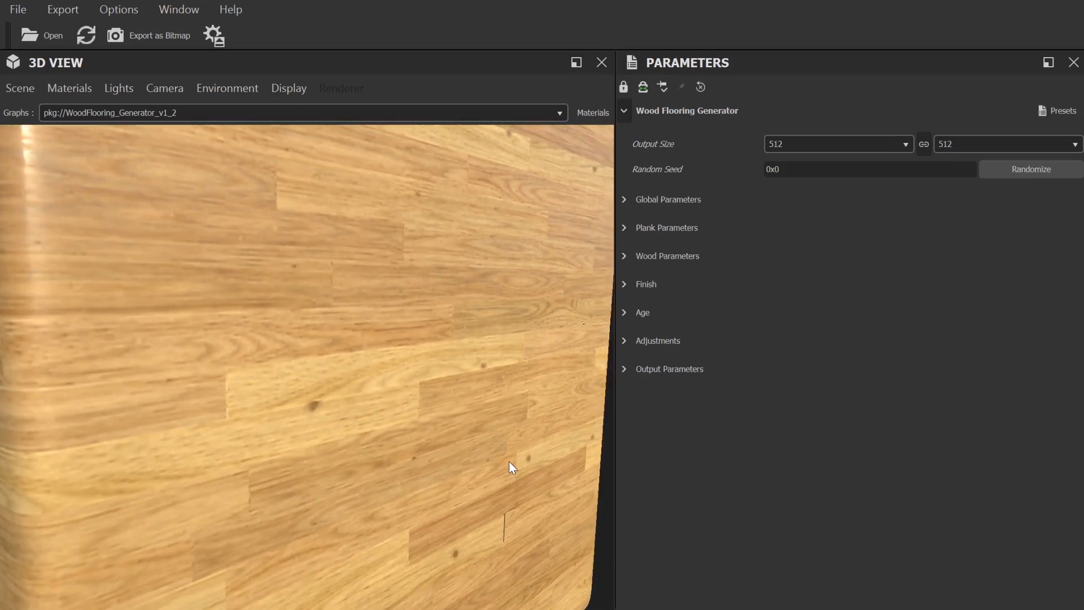
left_click(837, 144)
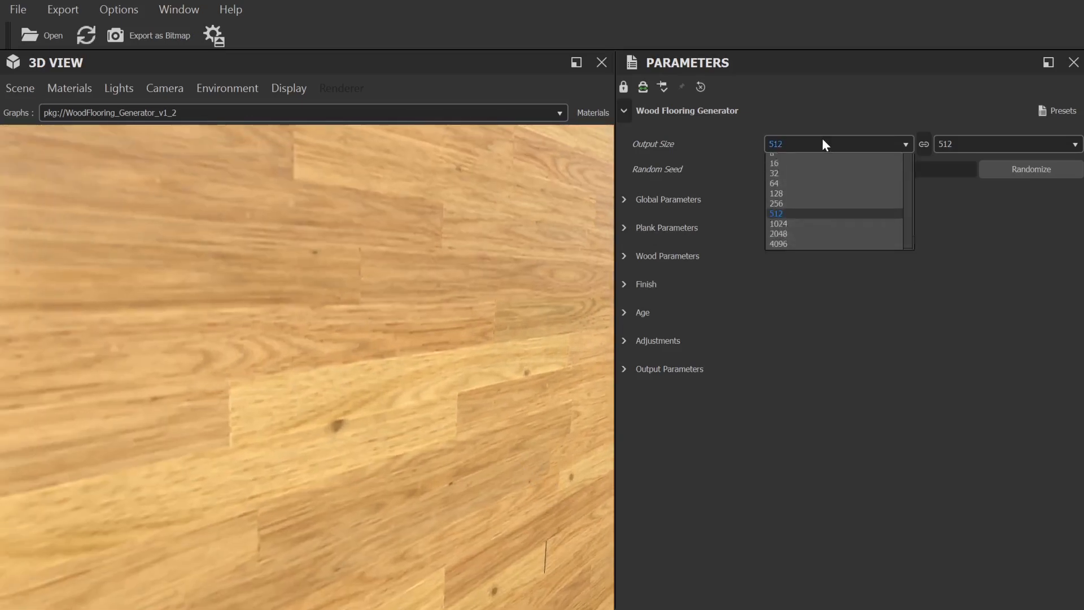
left_click(779, 223)
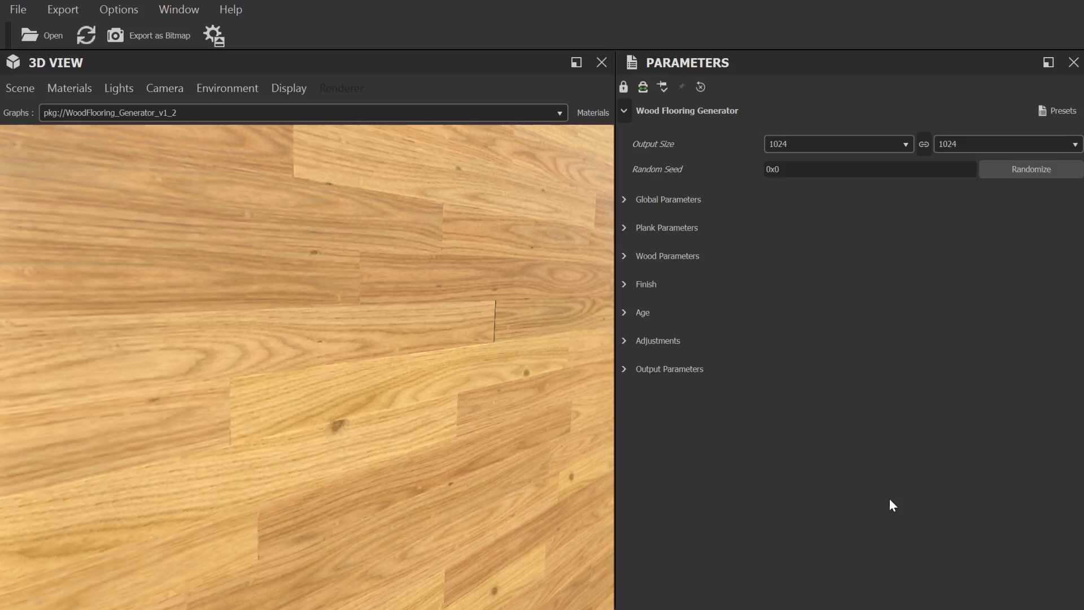
mouse_move(1012, 187)
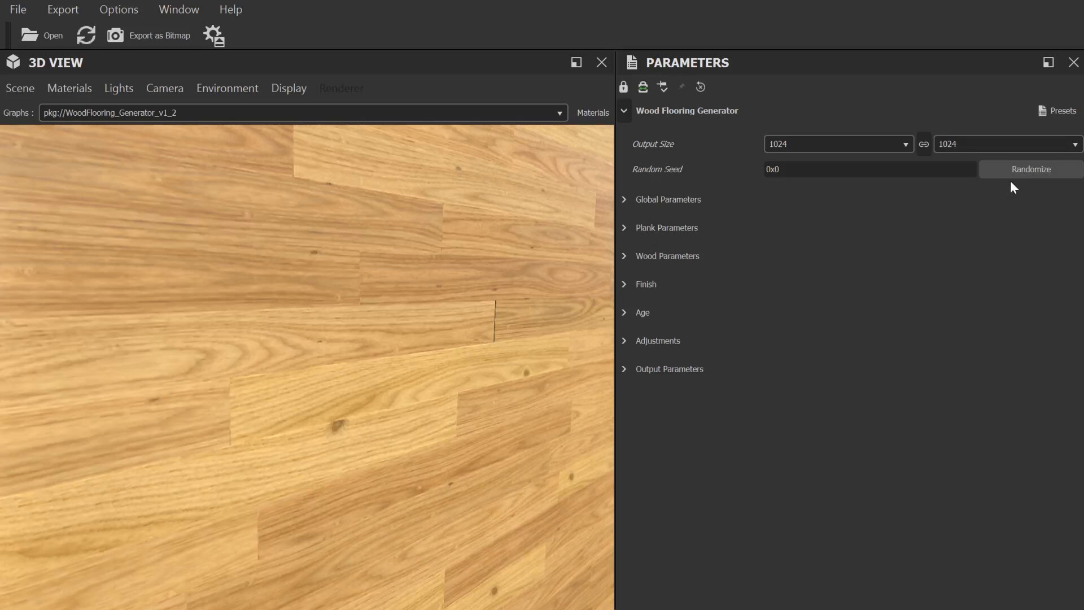
Reroll the random seed twice and reveal the Global Parameters group
left_click(1031, 170)
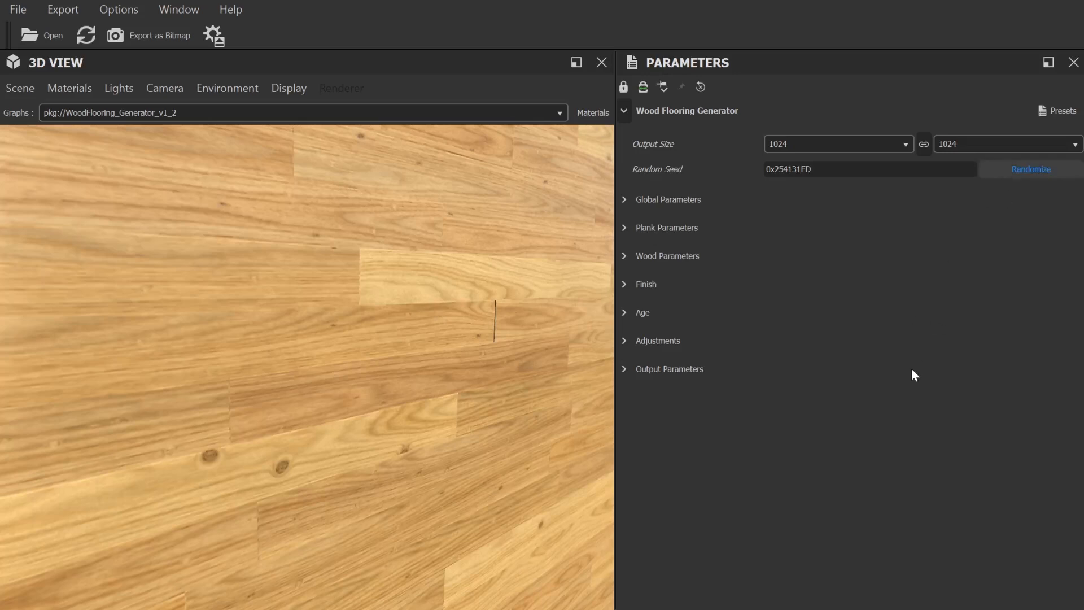
left_click(1031, 169)
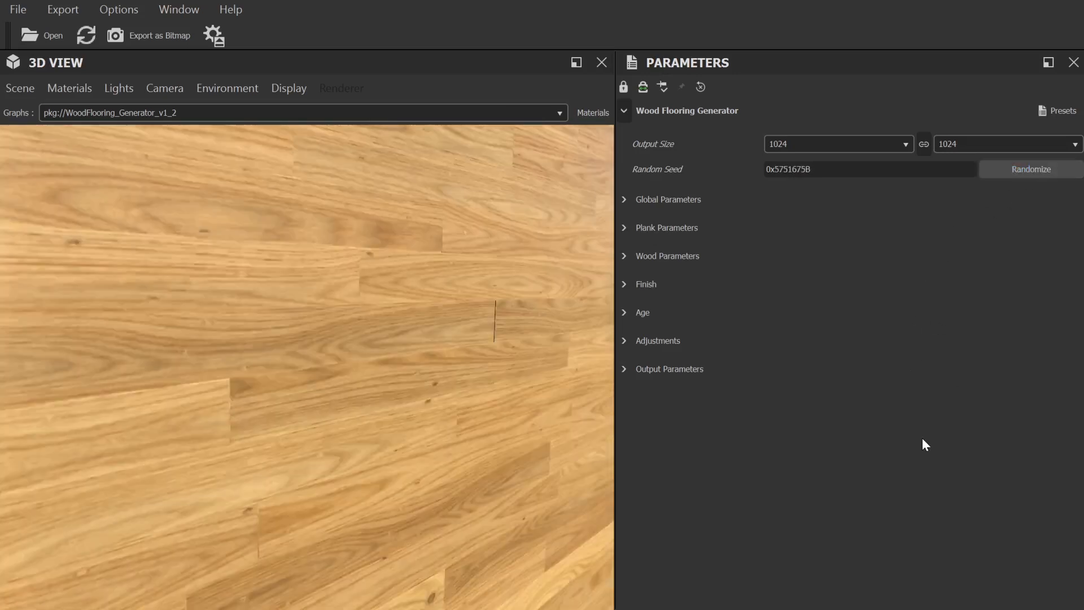
left_click(625, 199)
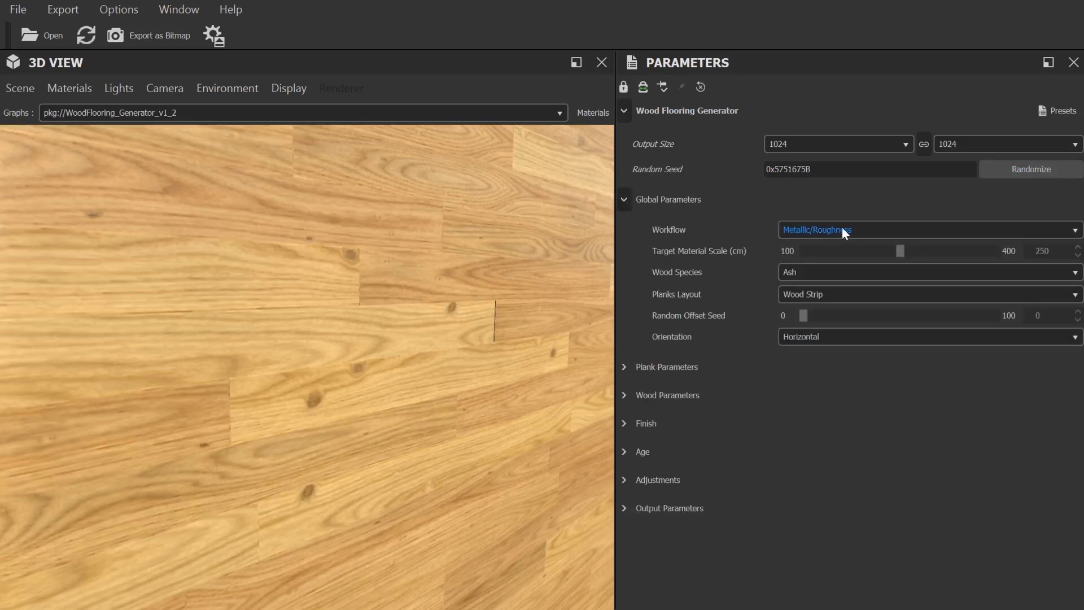
left_click(931, 230)
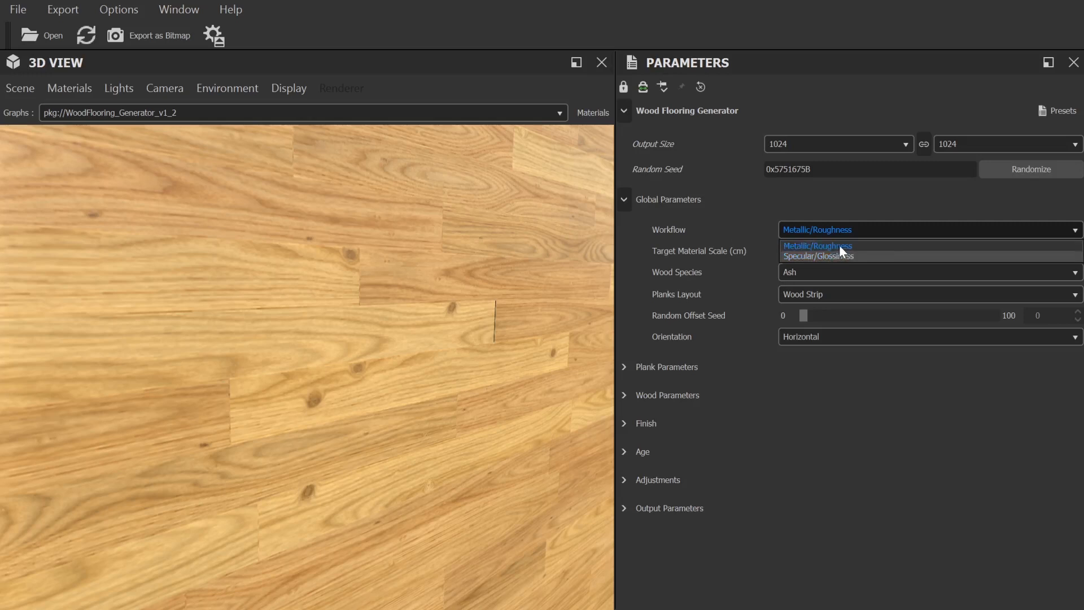
left_click(818, 246)
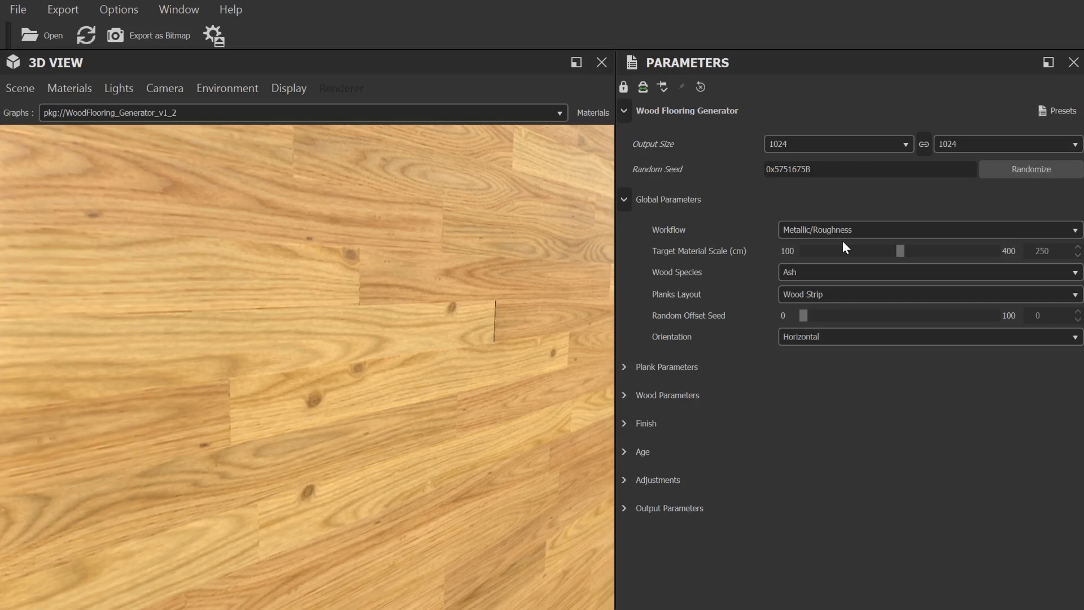
mouse_move(879, 220)
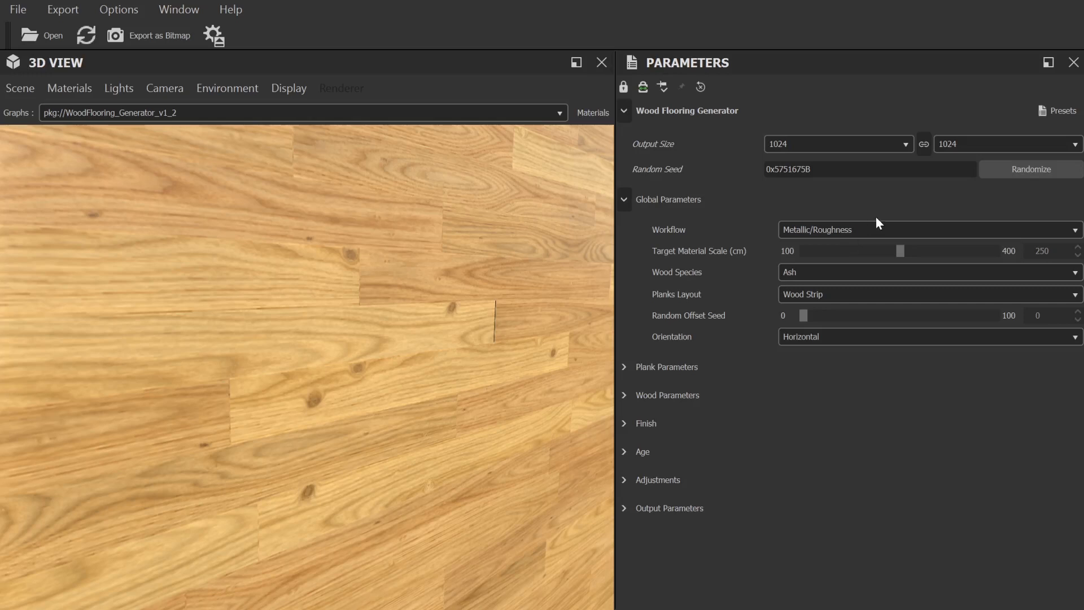
mouse_move(873, 251)
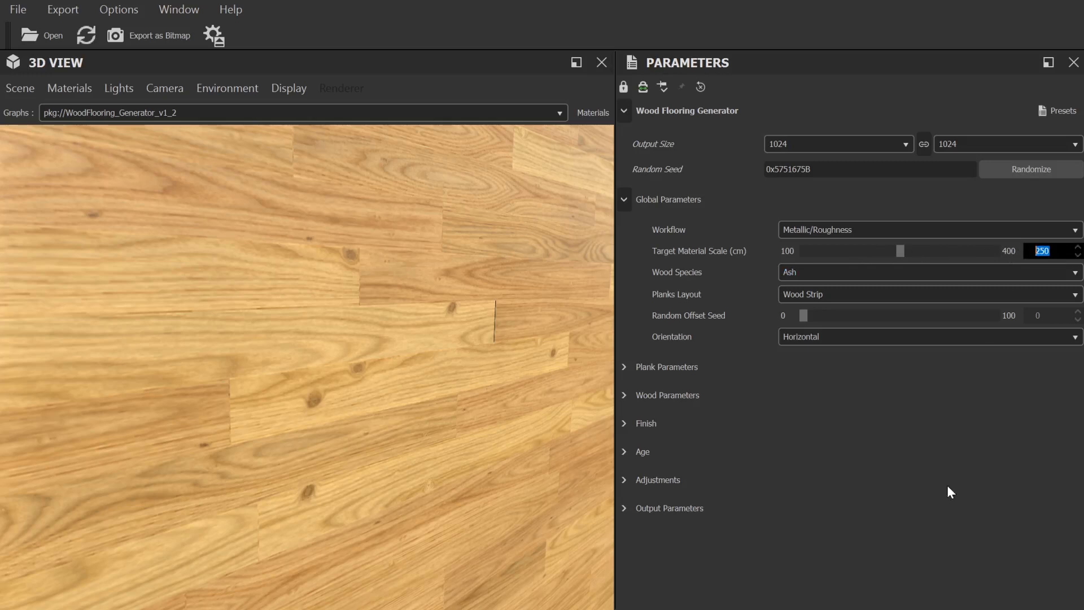
mouse_move(953, 485)
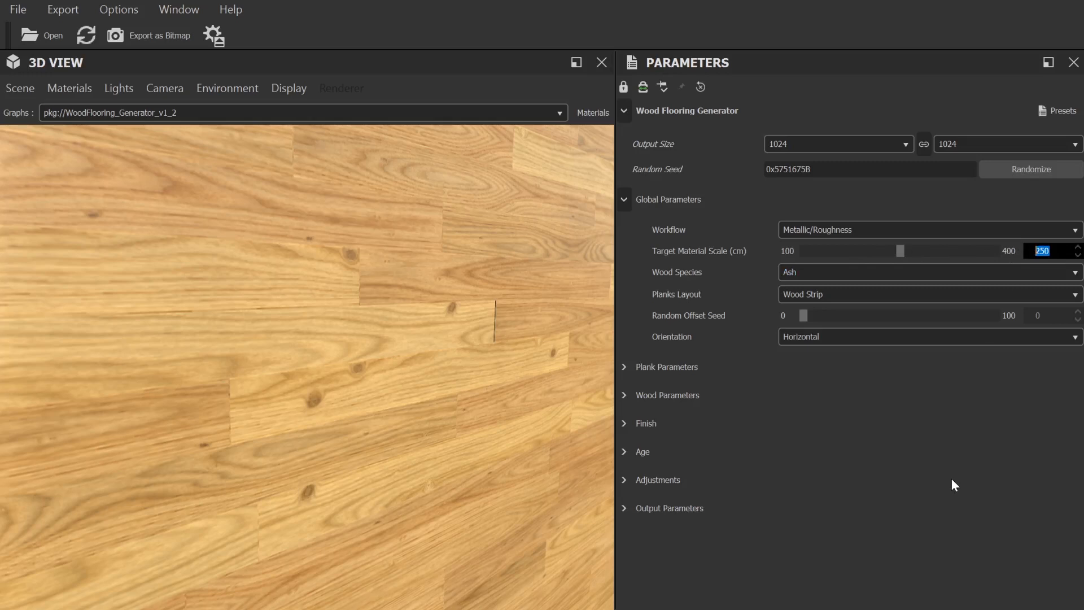
type("400")
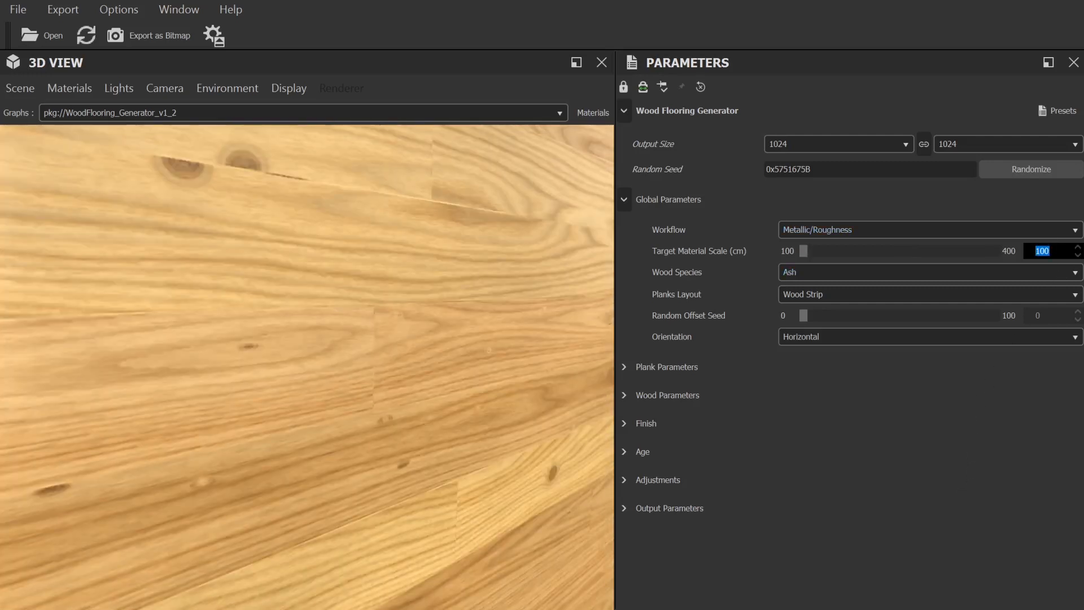
left_click_drag(804, 251, 900, 251)
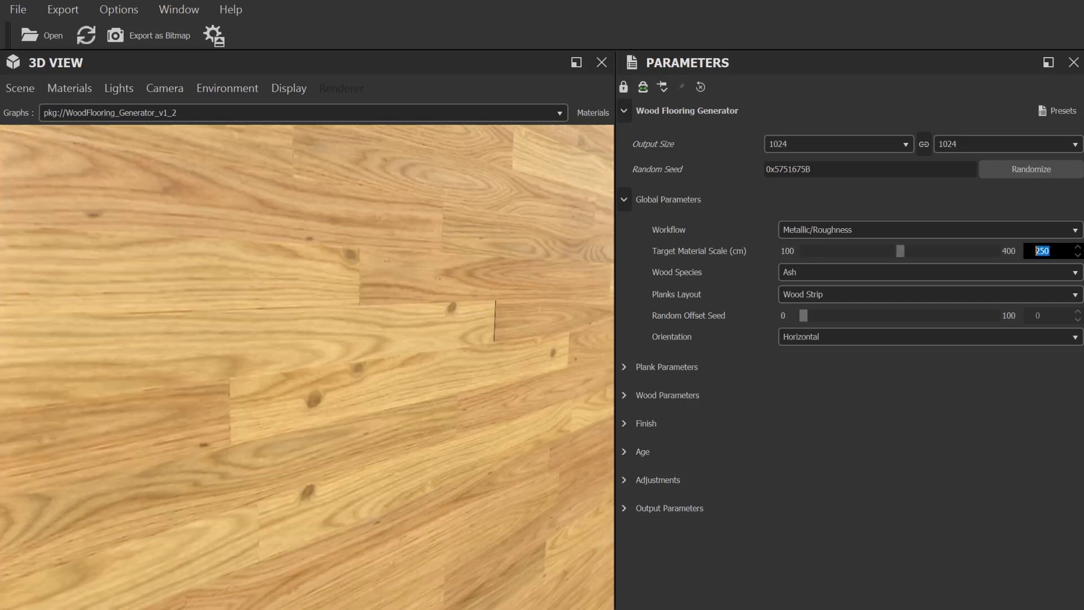
Try Birch as the wood species, then settle on Maple
left_click(930, 272)
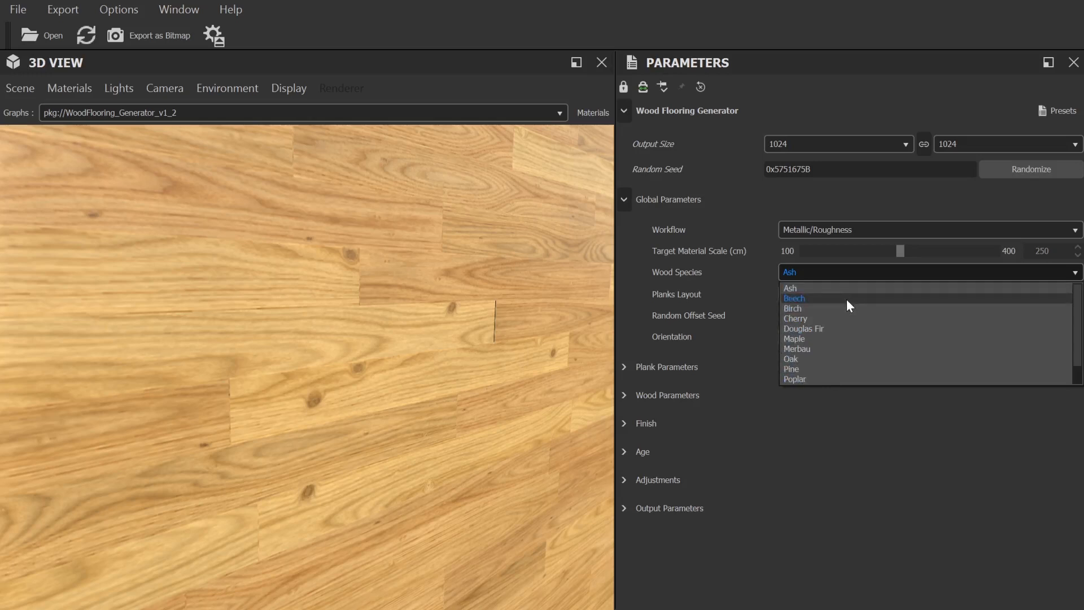
left_click(792, 308)
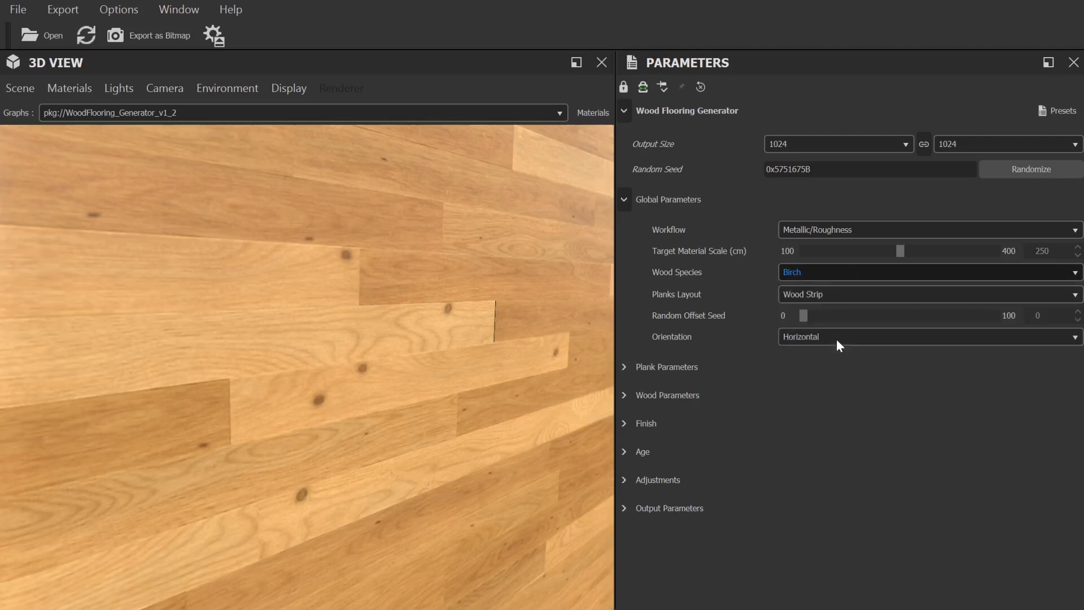
left_click(930, 272)
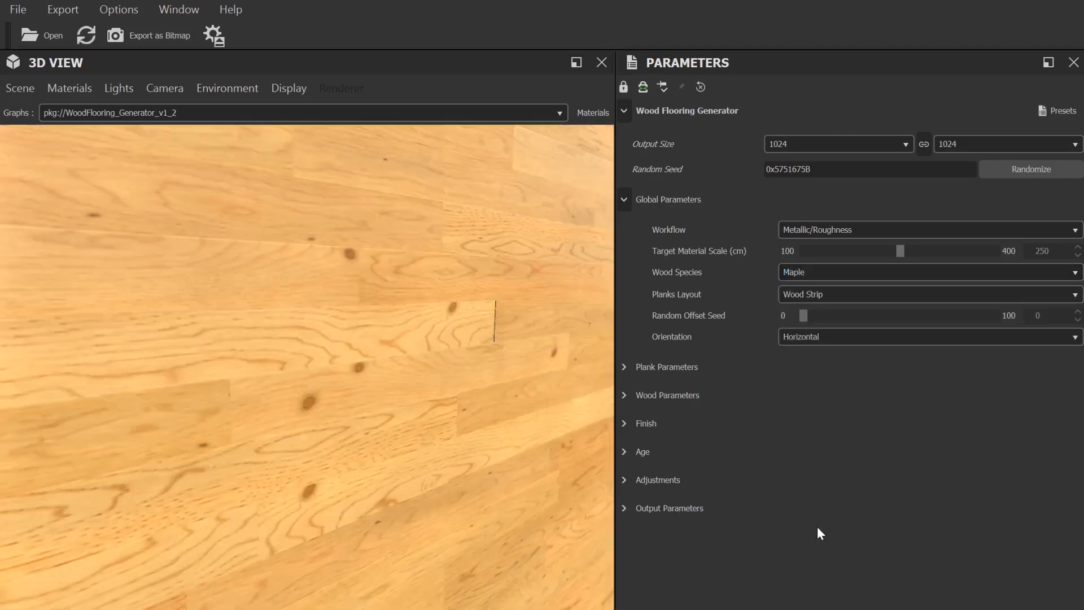
Preview Herringbone and Mosaic layouts, then return the plank layout to Wood Strip
left_click(931, 294)
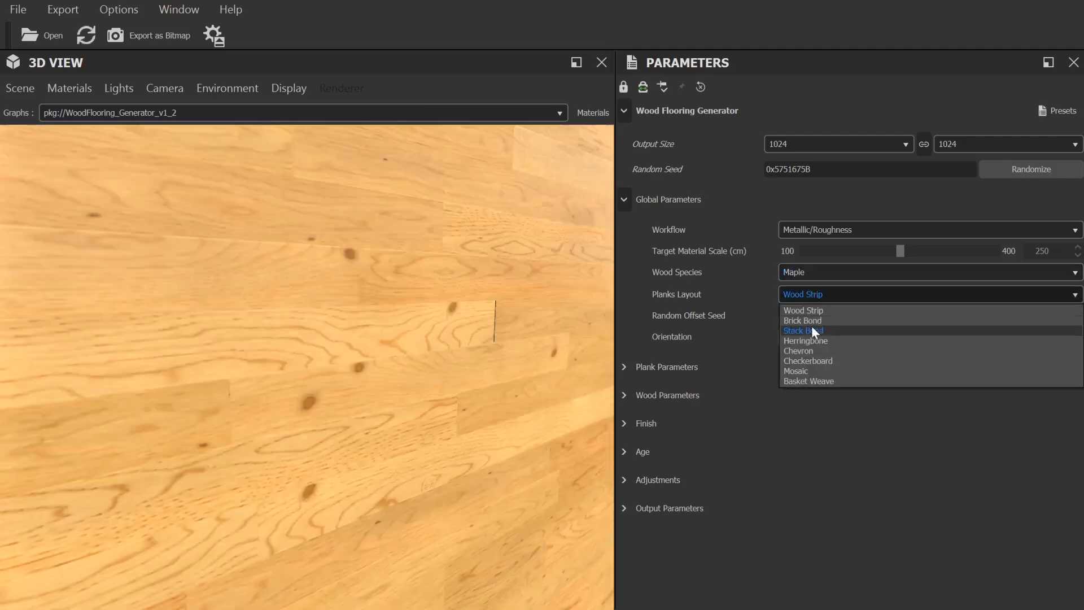
left_click(807, 341)
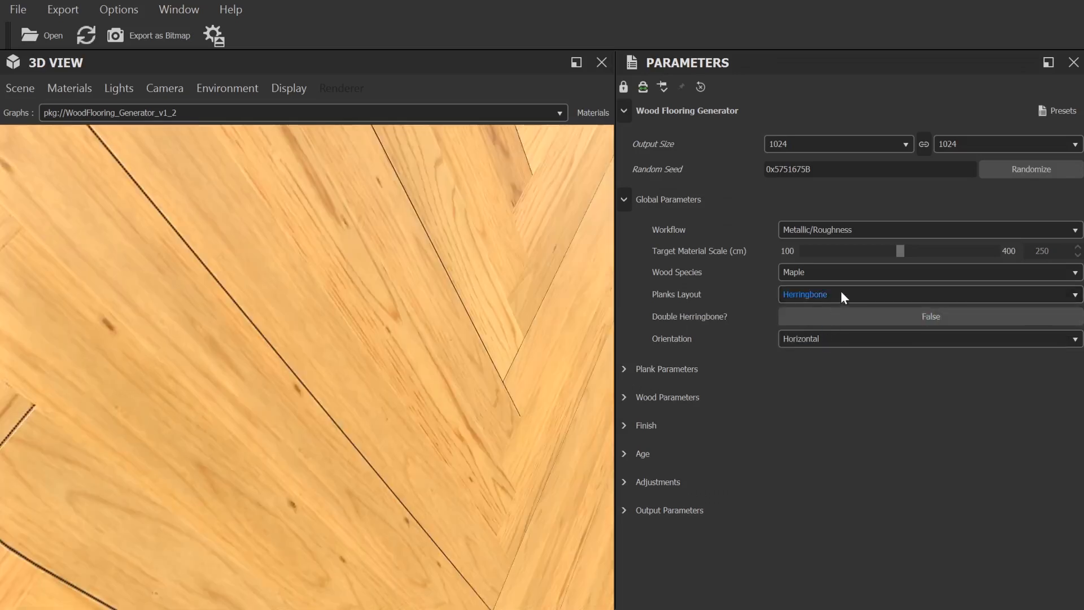
left_click(931, 294)
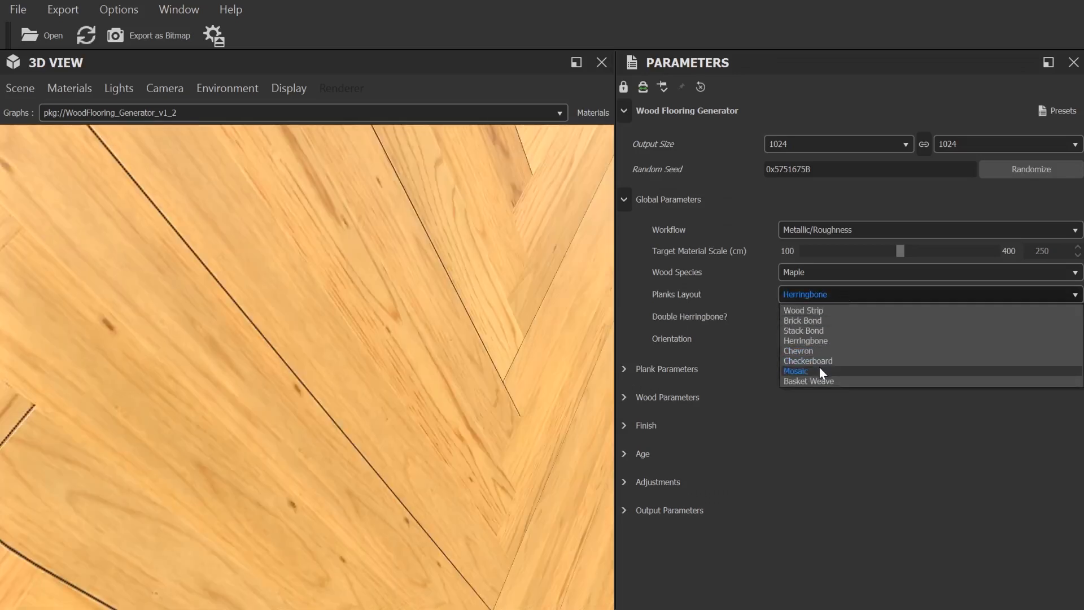
left_click(795, 370)
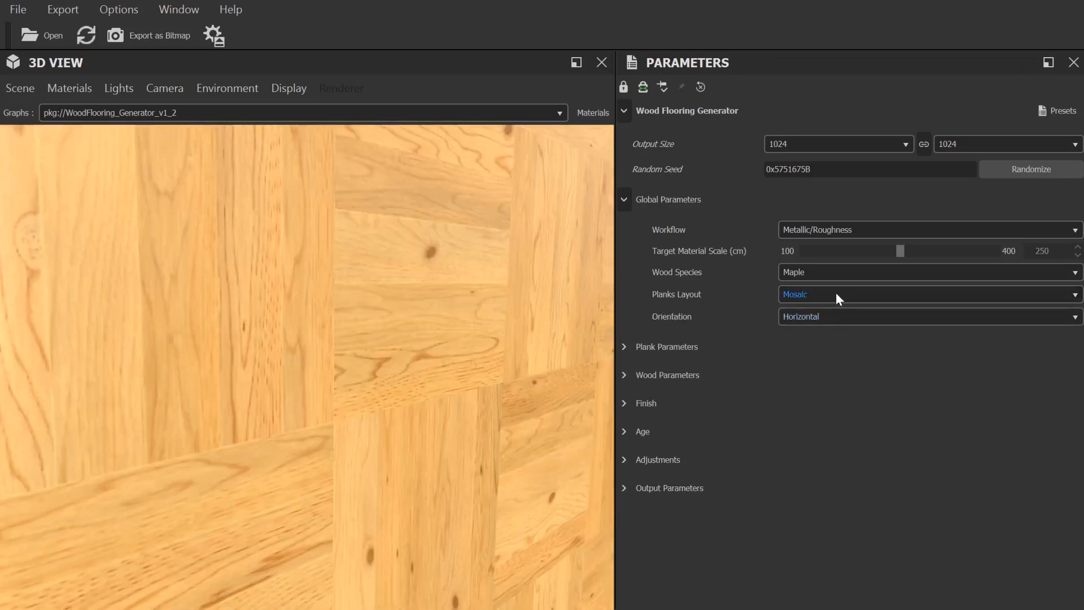
mouse_move(870, 434)
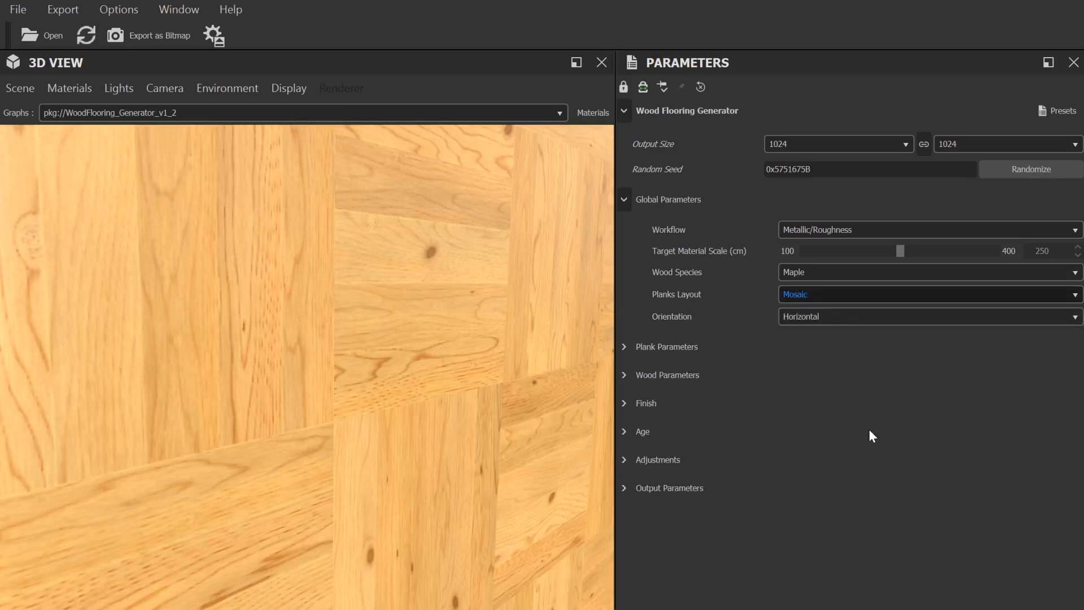
left_click(930, 293)
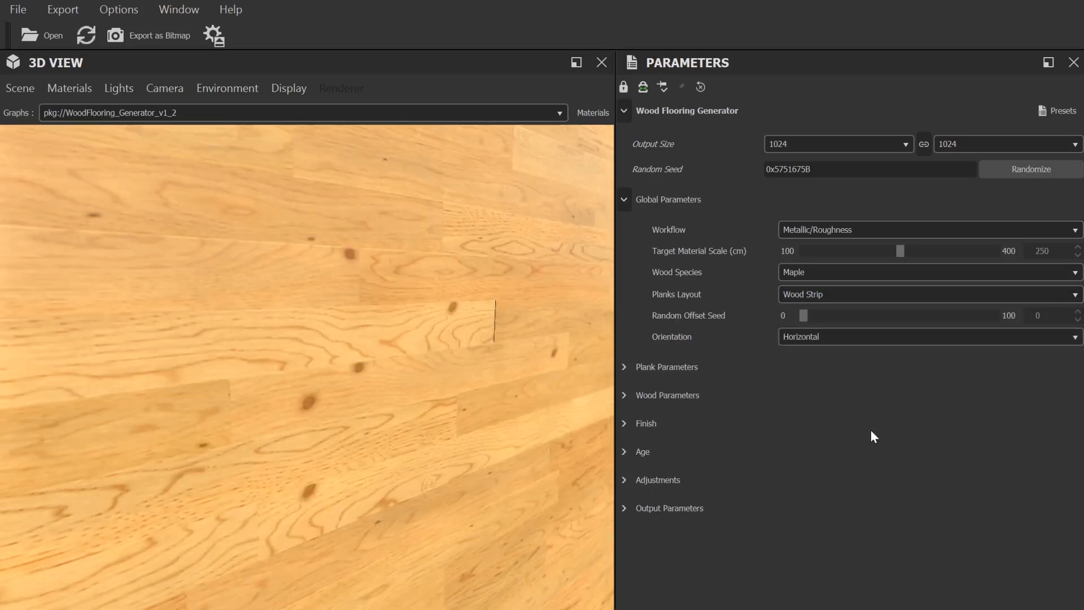
mouse_move(871, 423)
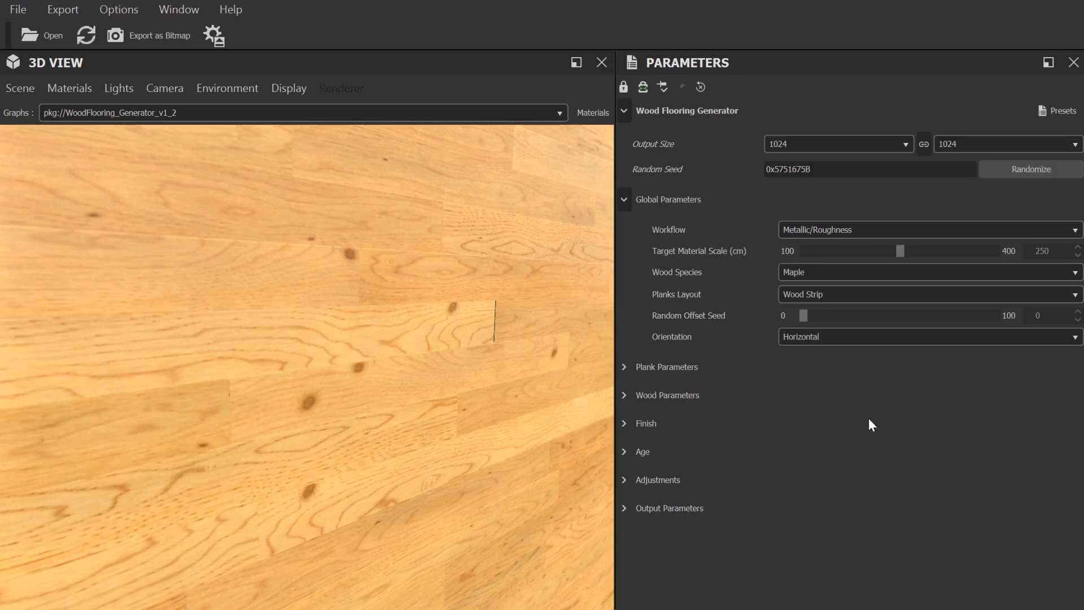
mouse_move(892, 323)
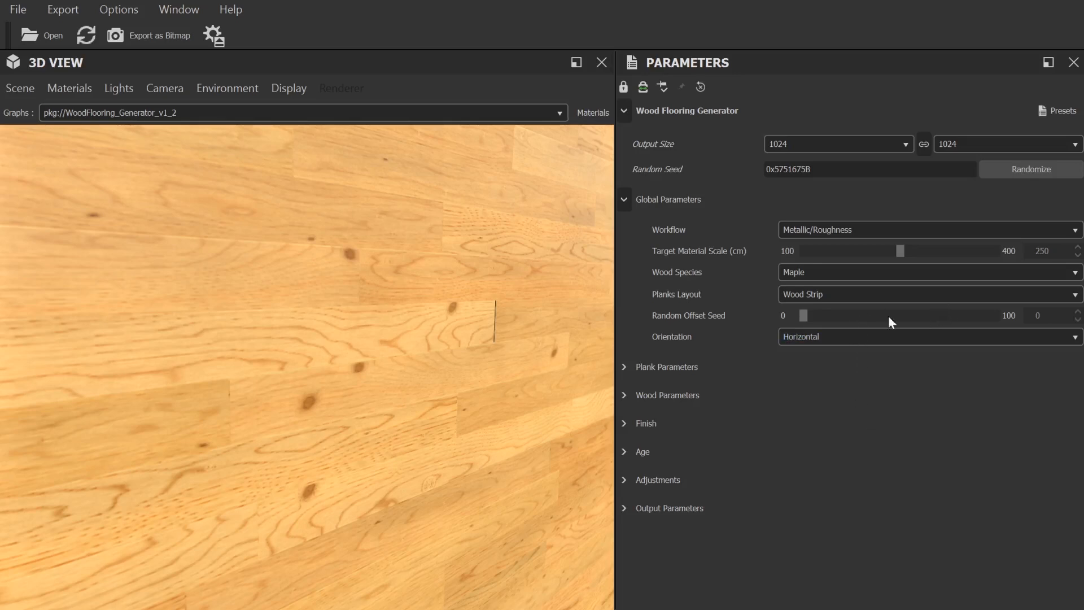
Preview the planks running vertically, then restore Horizontal orientation
left_click(931, 337)
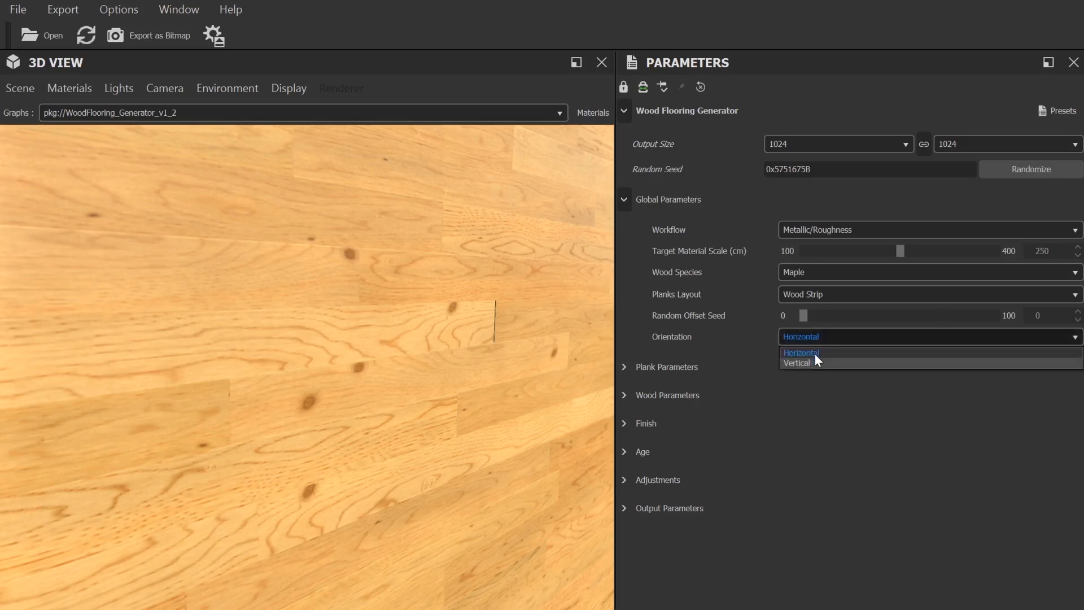
left_click(797, 363)
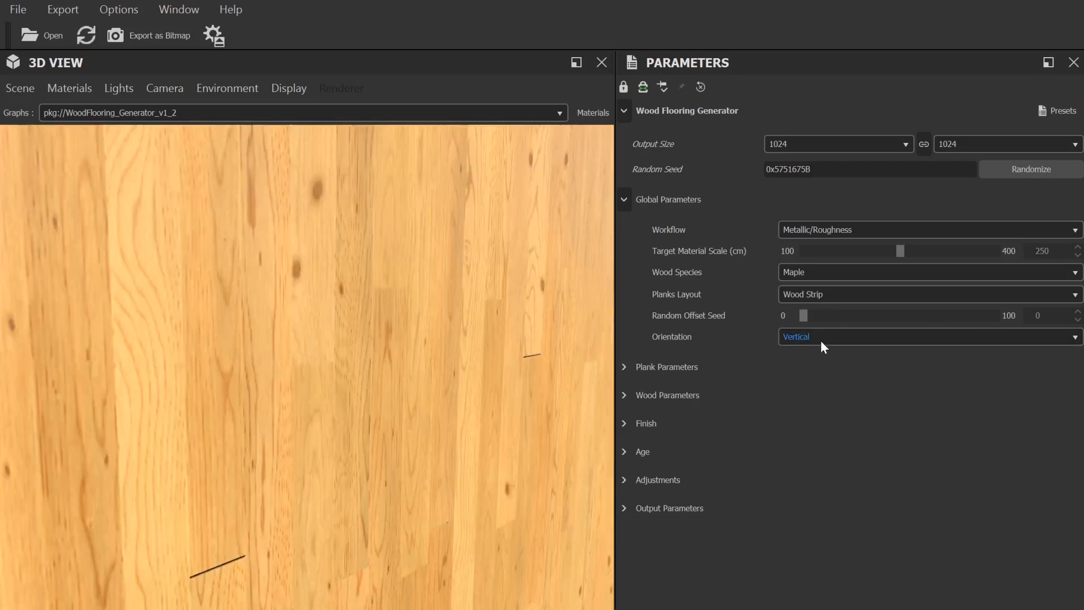
left_click(930, 337)
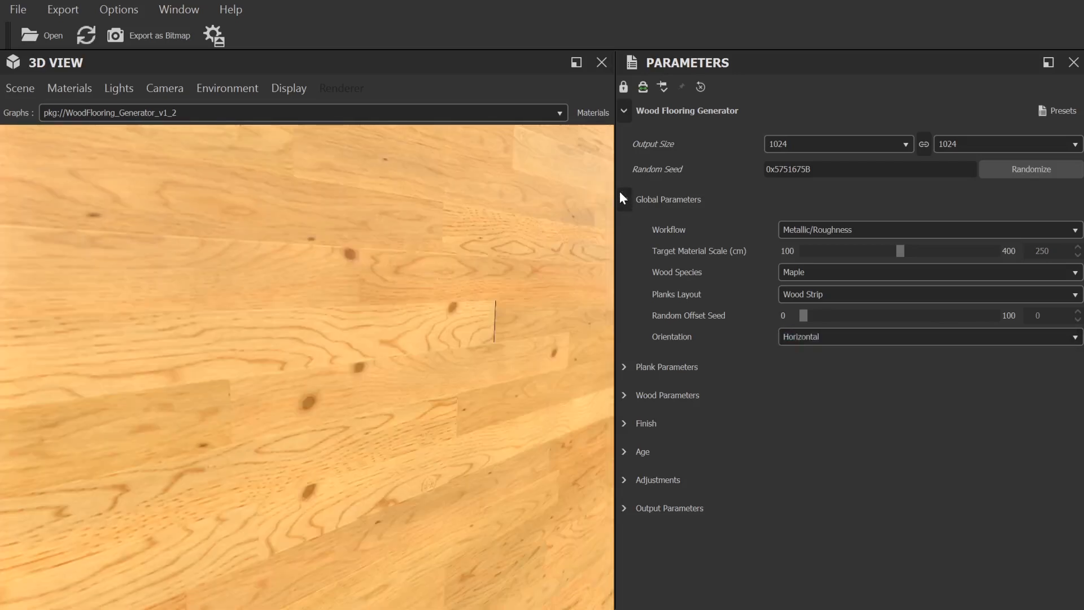
Hide the global settings and revert the plank edge bevel to 0.020
left_click(625, 199)
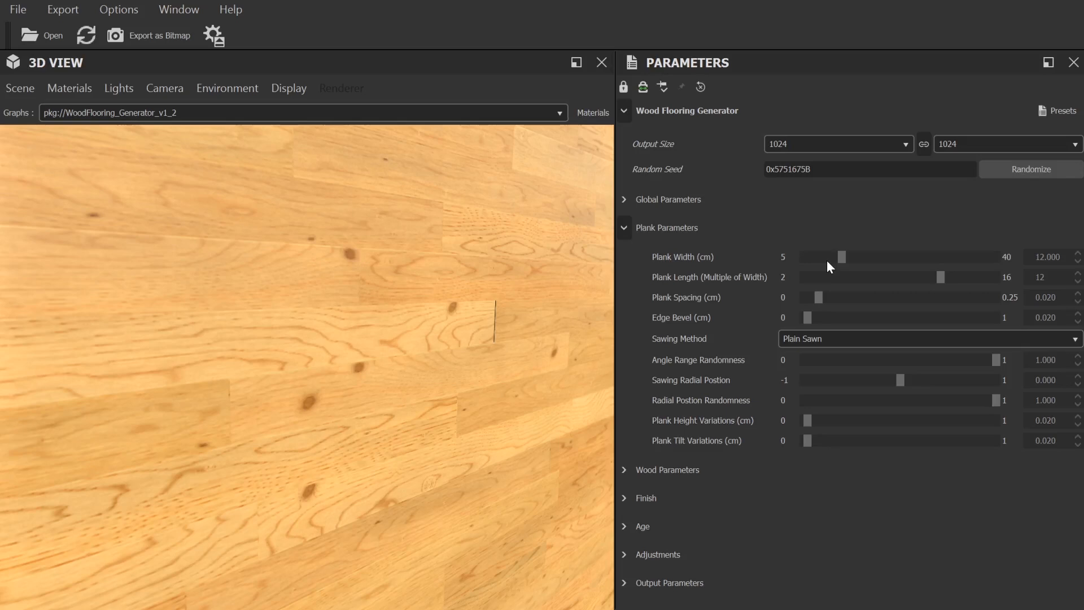
mouse_move(842, 255)
type("0.100")
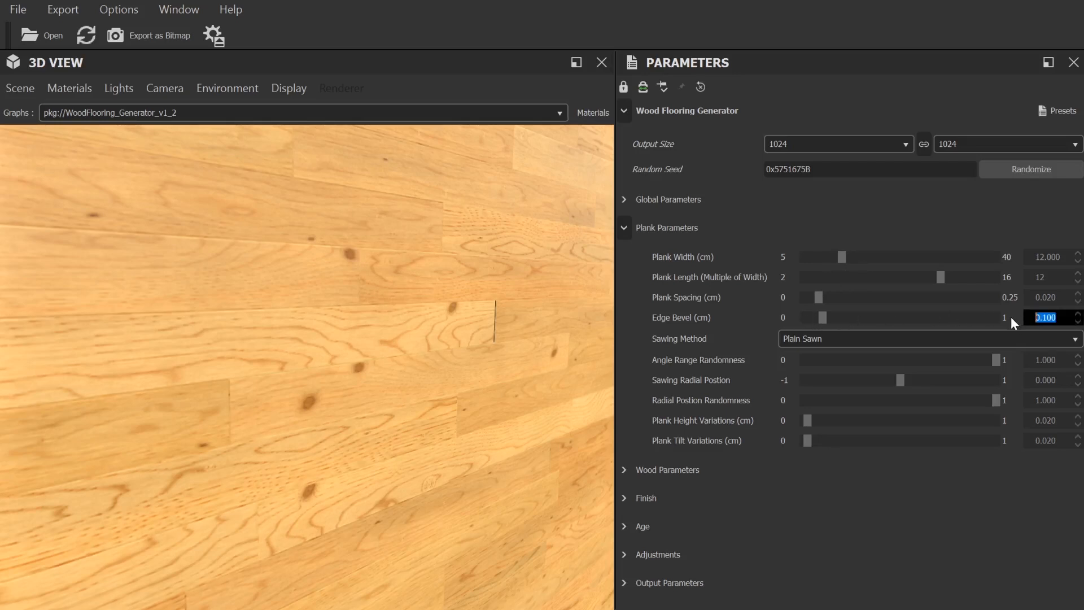
left_click(928, 338)
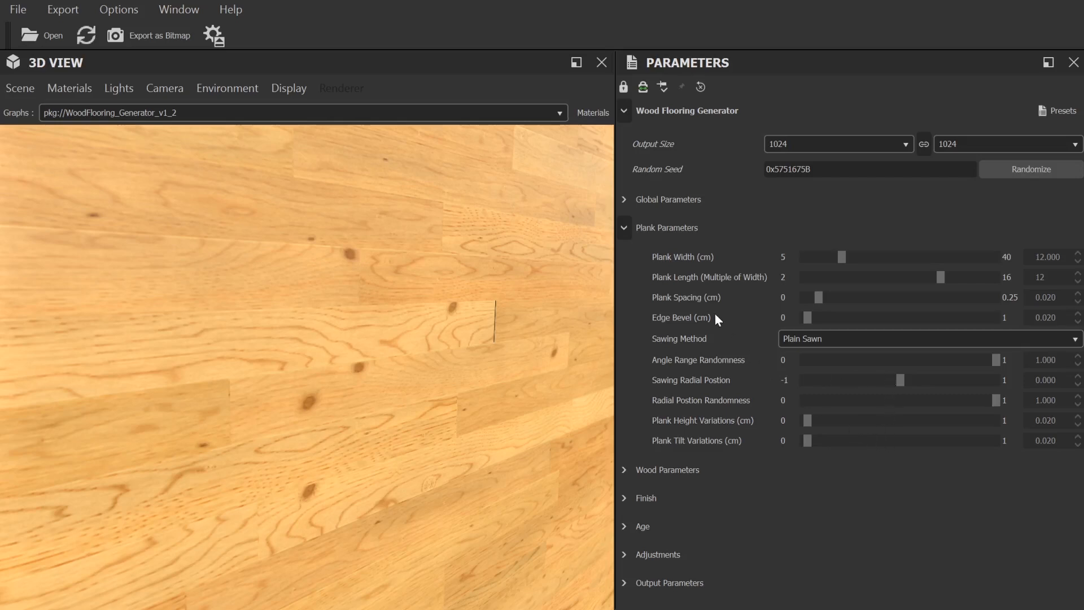
mouse_move(684, 284)
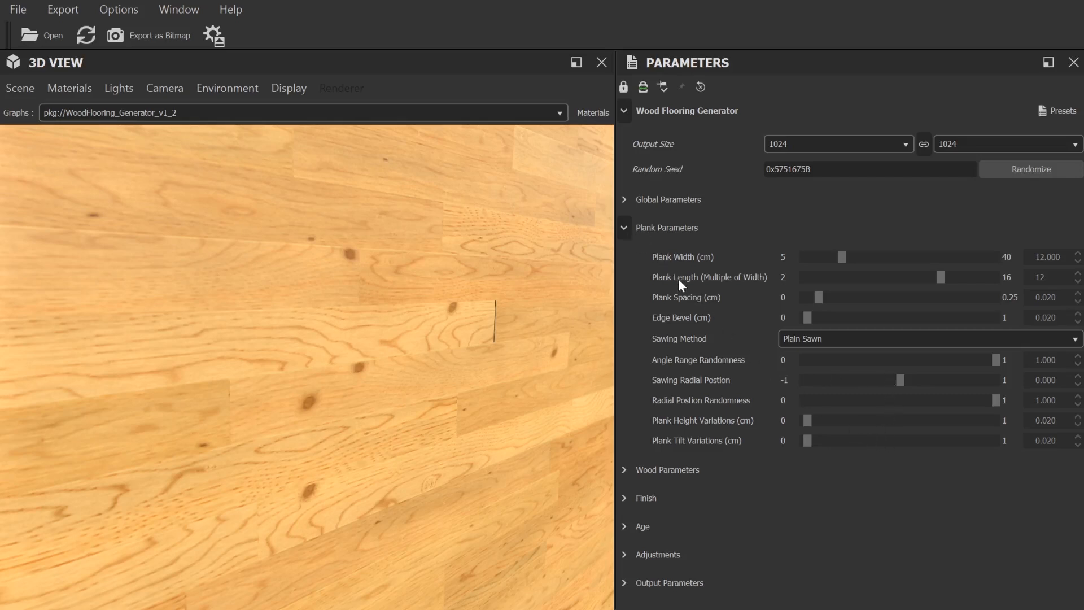
mouse_move(886, 222)
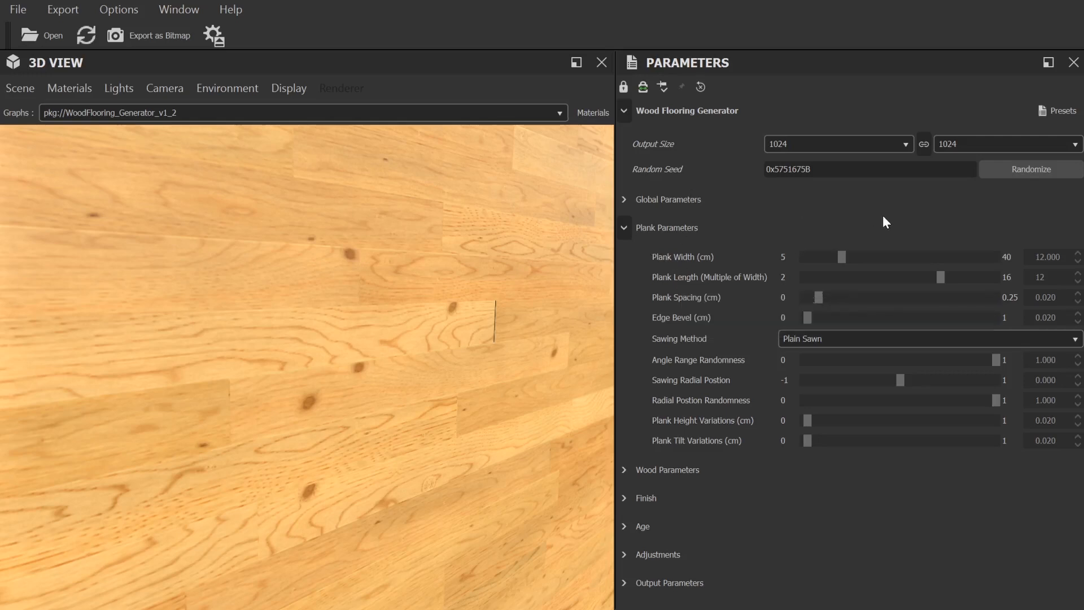
mouse_move(696, 278)
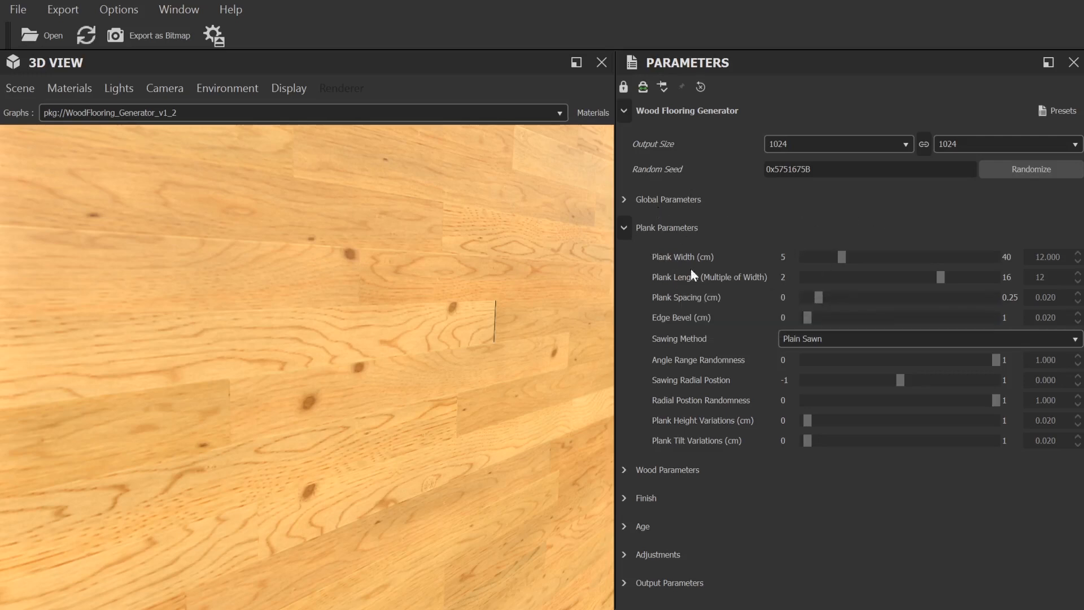
mouse_move(780, 384)
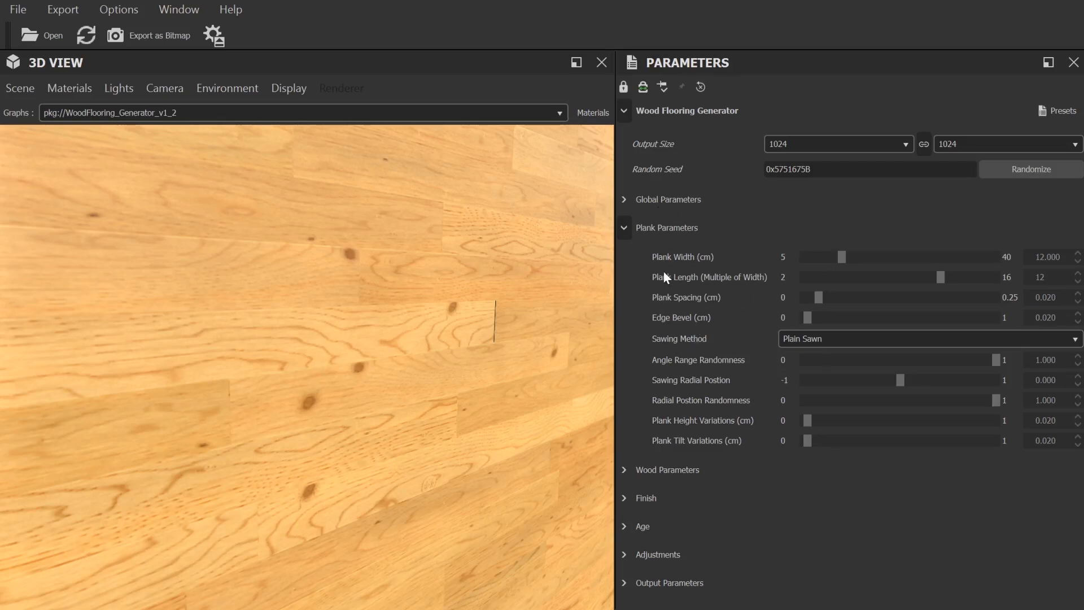
Set the wood hue variation to 0.1 in the Wood Parameters
left_click(623, 229)
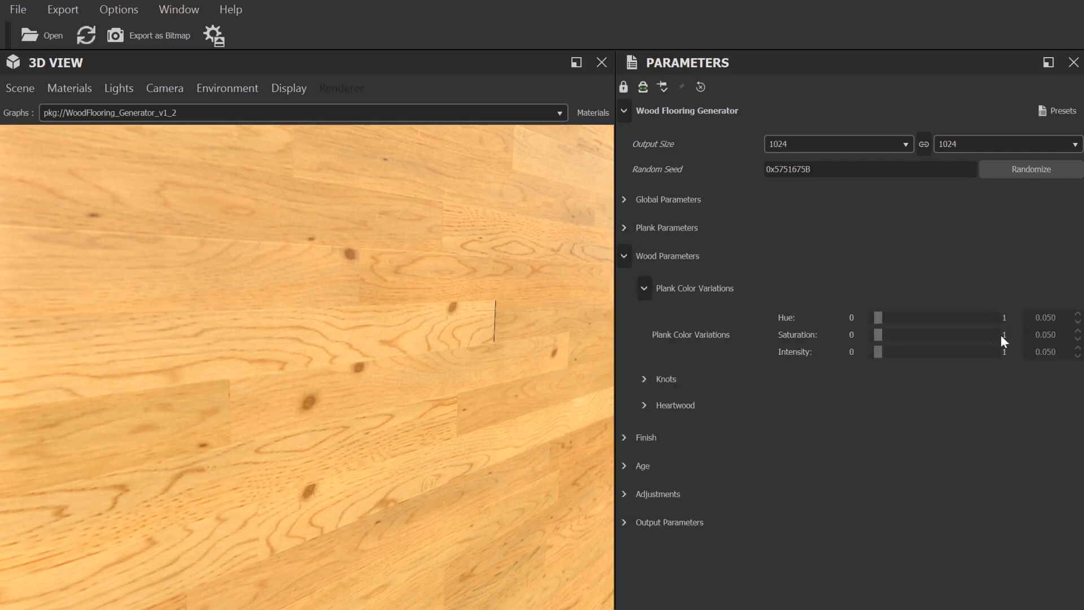
type("0.2")
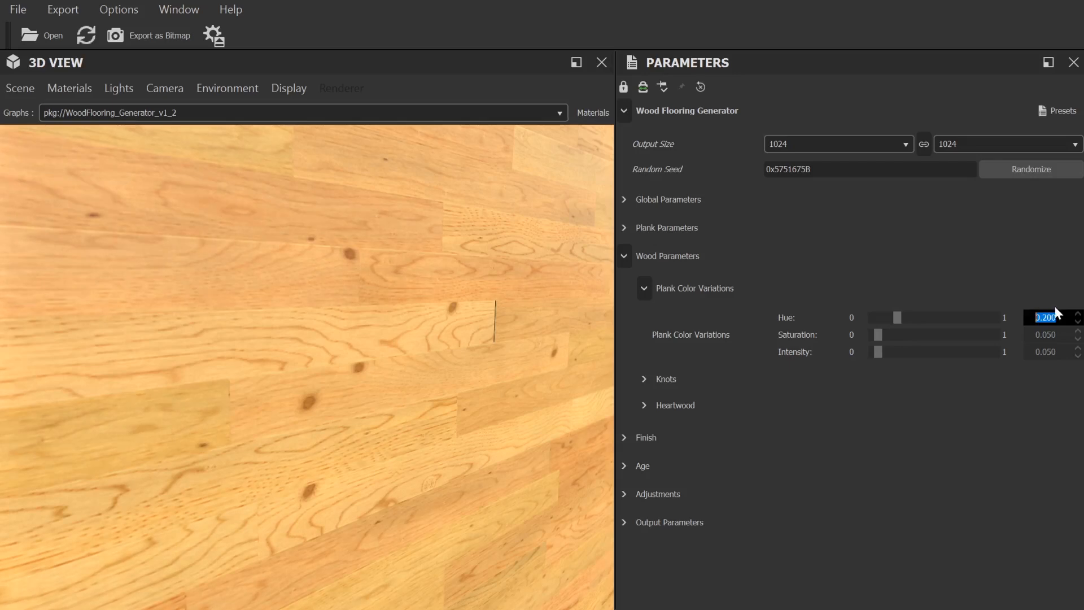
type(".1")
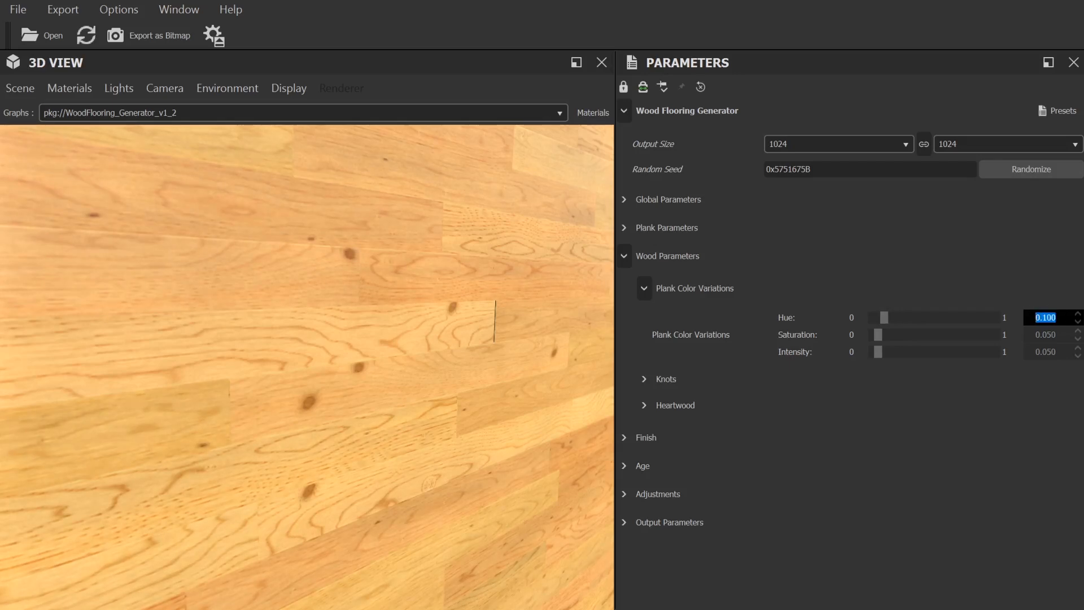
Halve the knot scale to 0.5 and reveal the heartwood settings
left_click(643, 380)
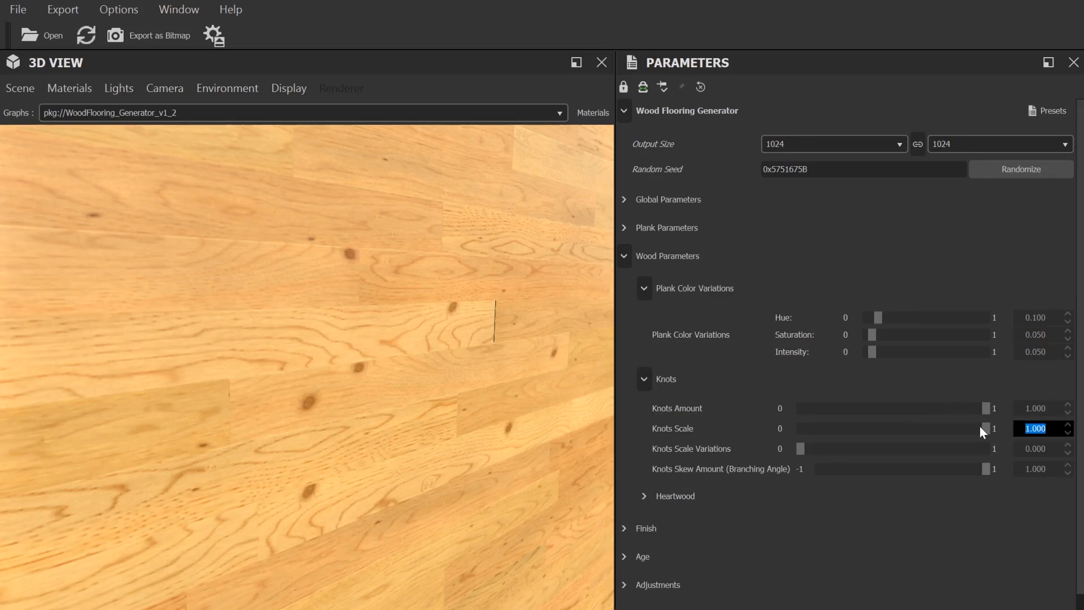
left_click_drag(984, 428, 892, 428)
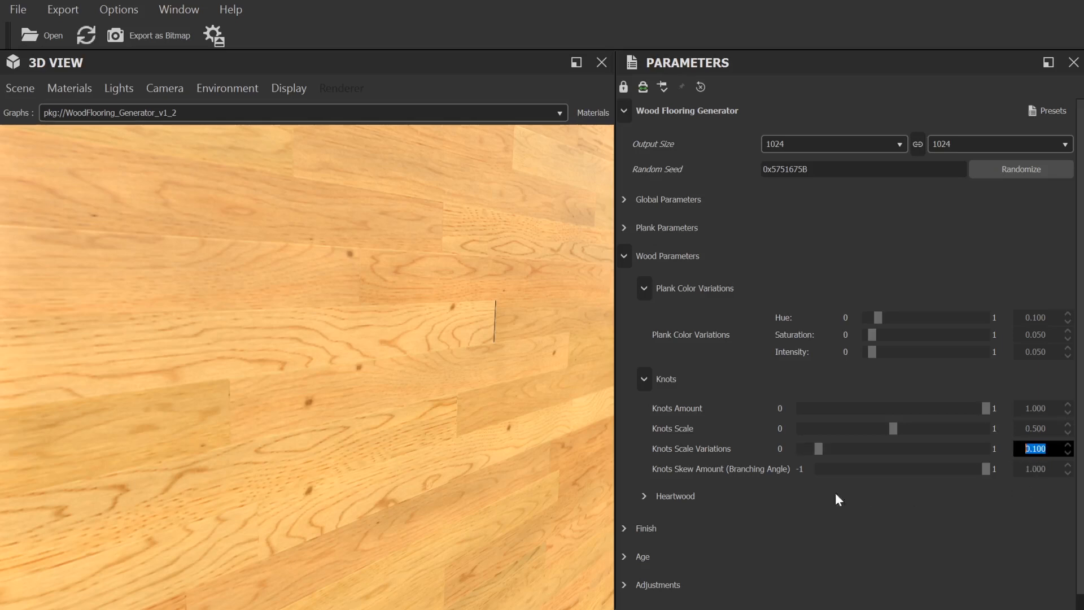
left_click(643, 496)
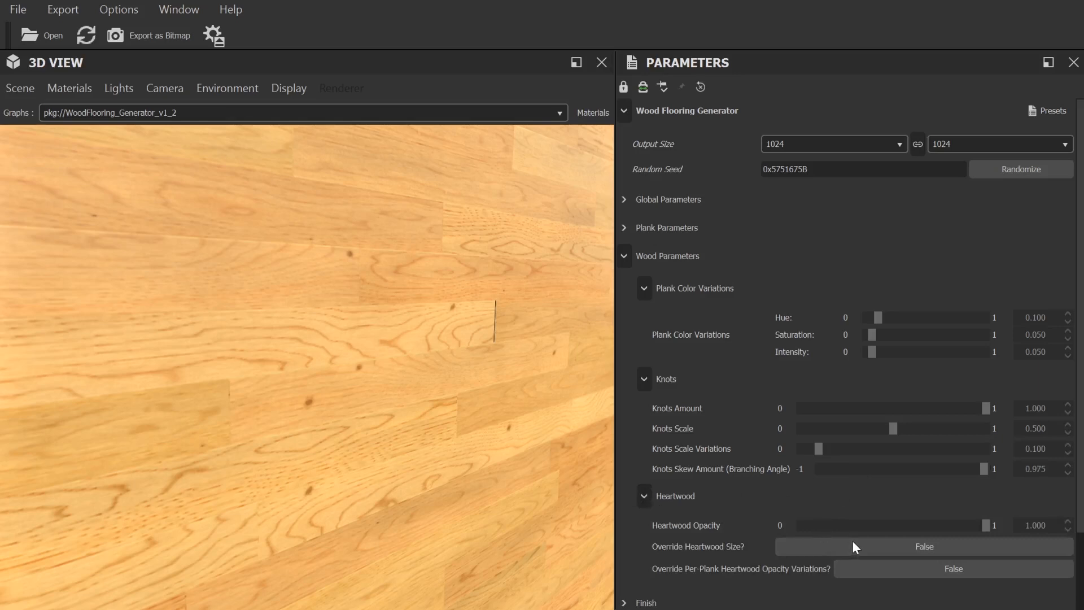
Enable the heartwood size override and set heartwood size to about 0.48
left_click(922, 546)
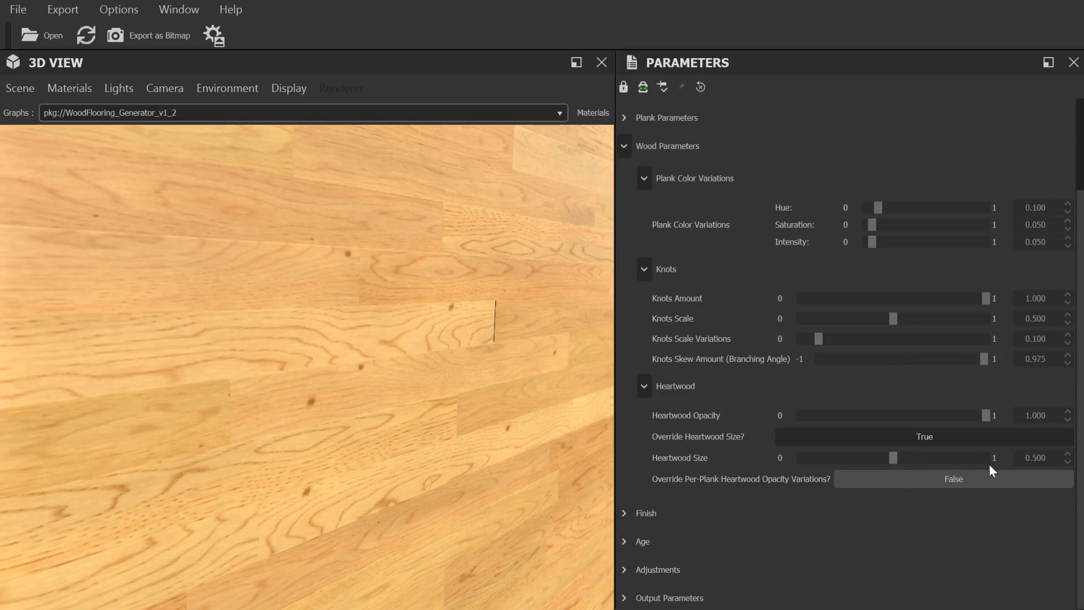
left_click_drag(872, 457, 987, 457)
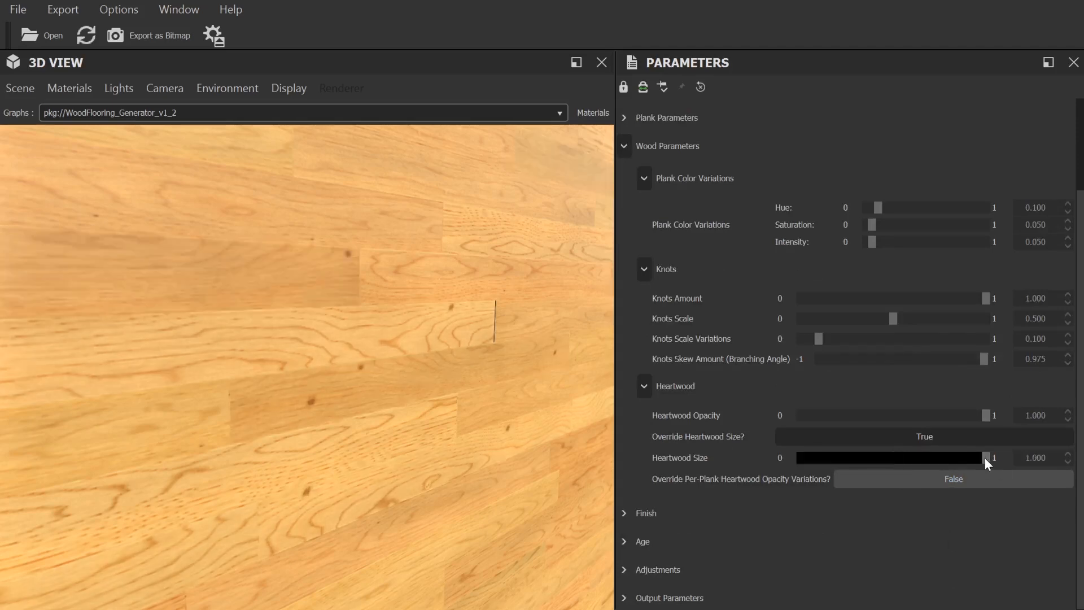
left_click_drag(989, 457, 890, 457)
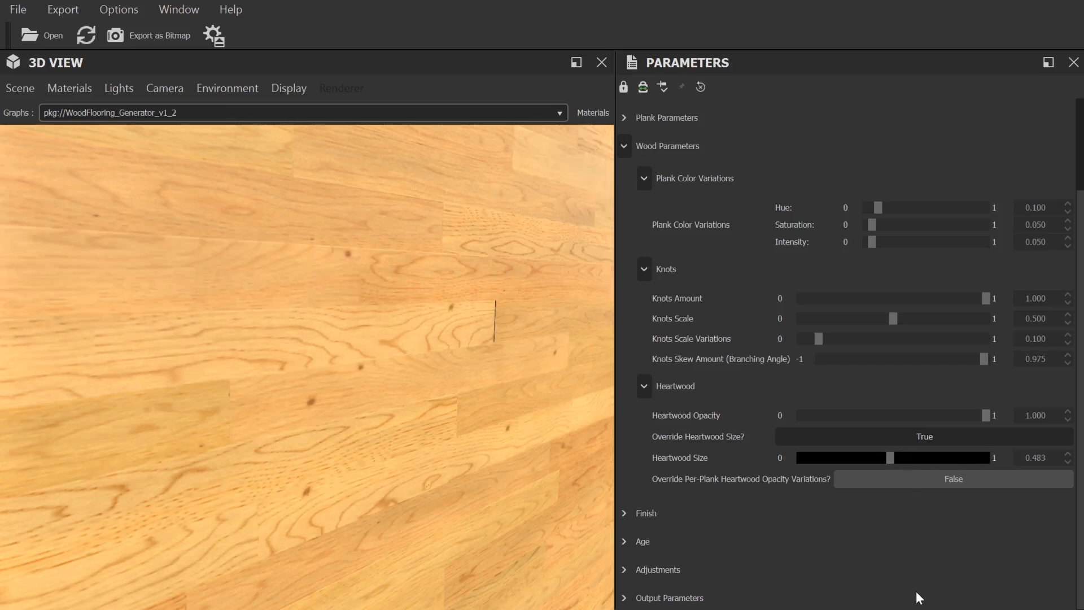
mouse_move(662, 513)
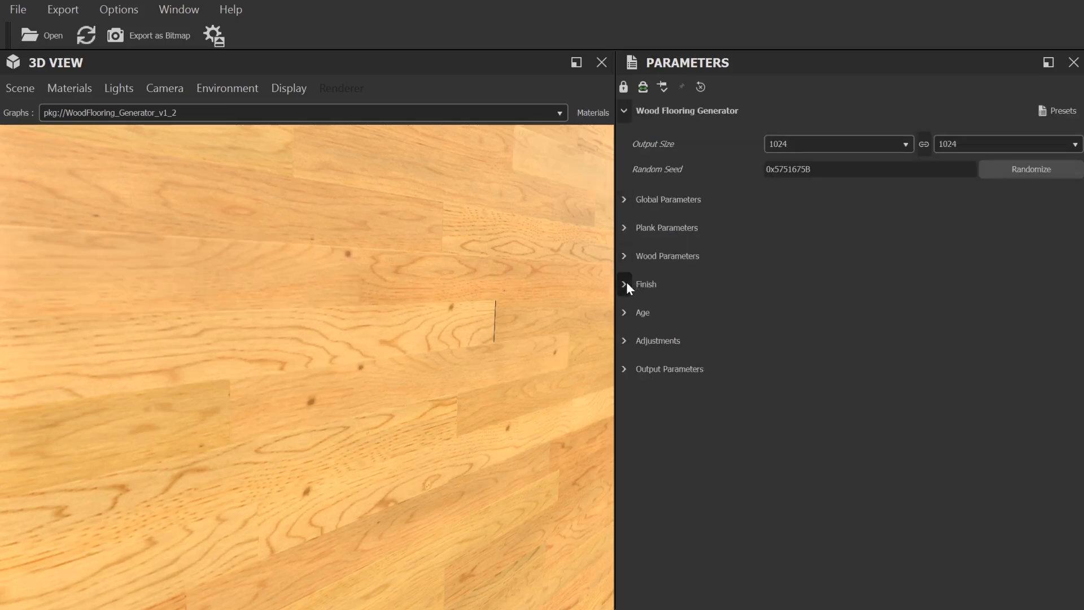
Apply the Colonial Maple stain with absorption level 0.070
left_click(623, 285)
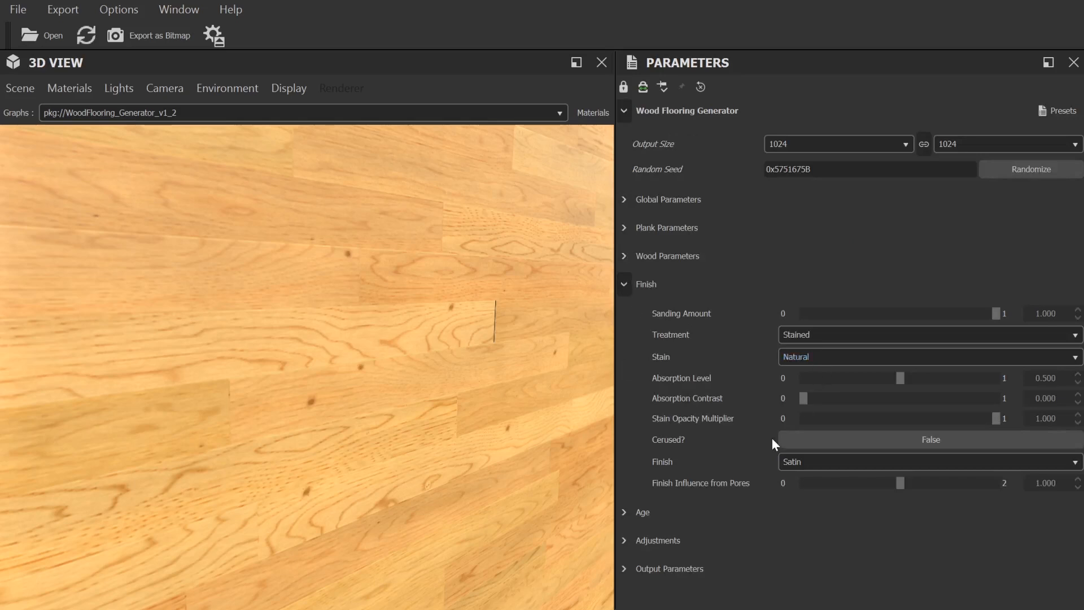
mouse_move(975, 318)
type("0.500")
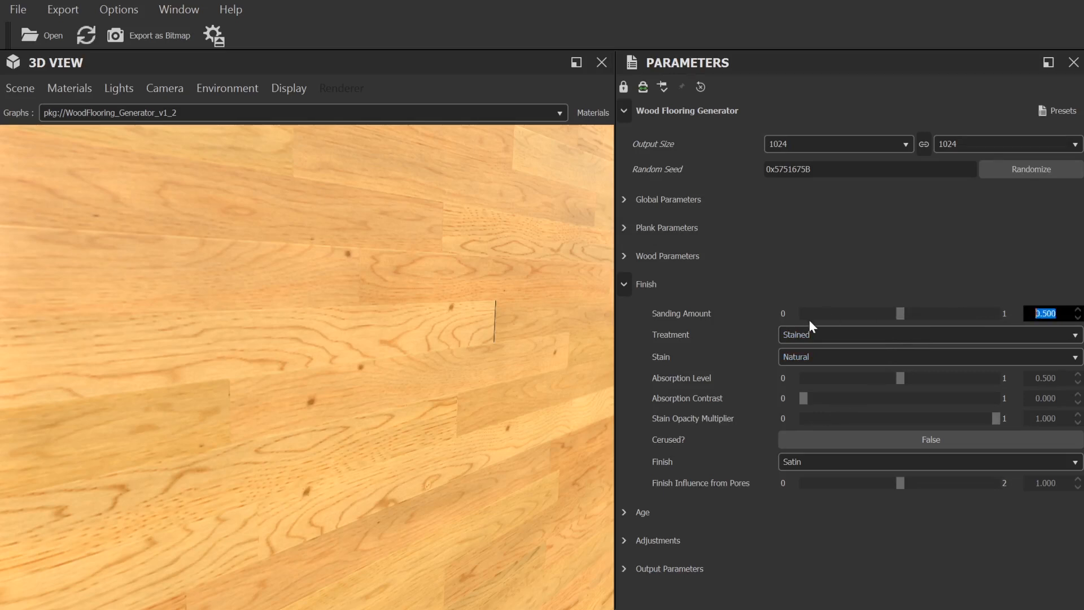
left_click(931, 334)
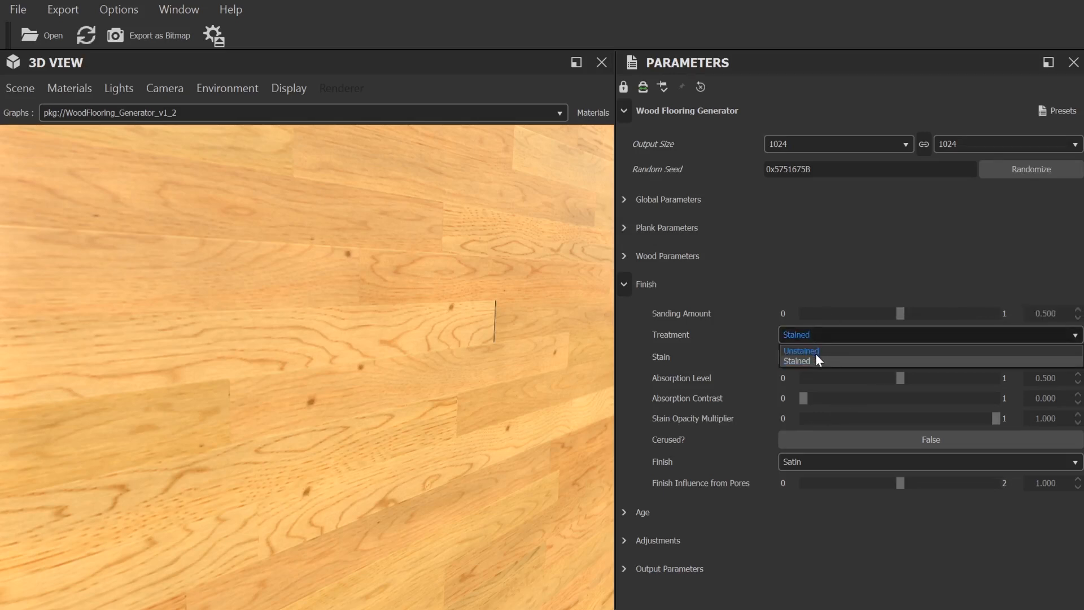
left_click(931, 356)
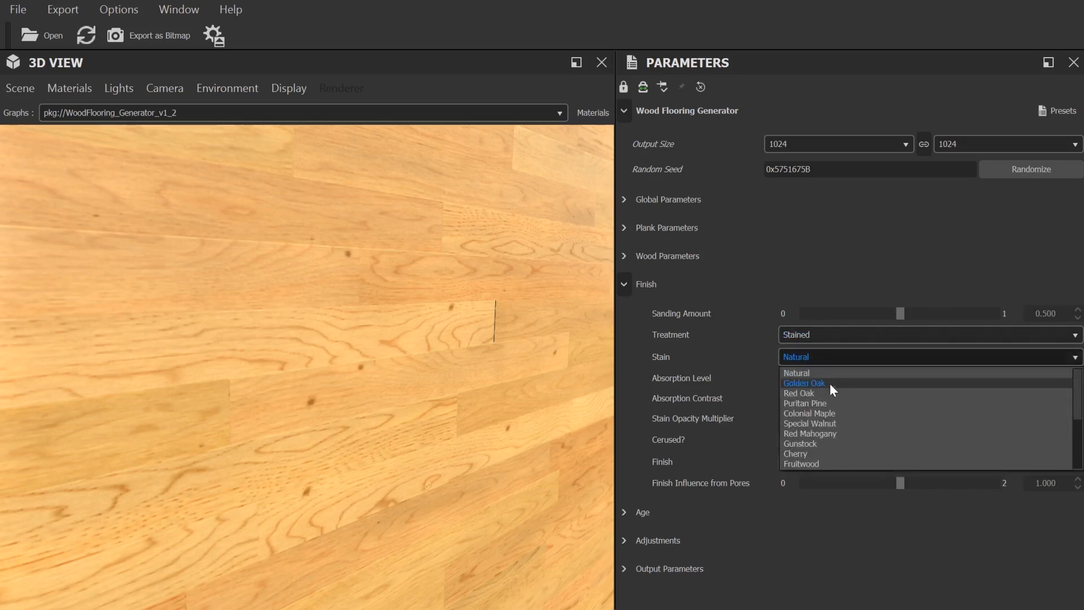
left_click(808, 413)
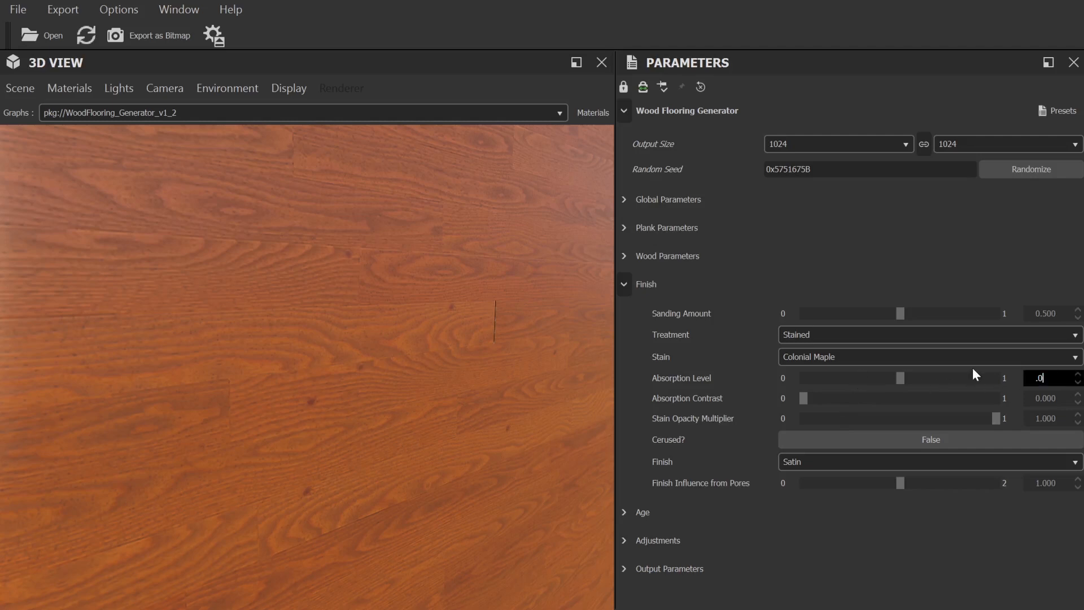
type("0.070")
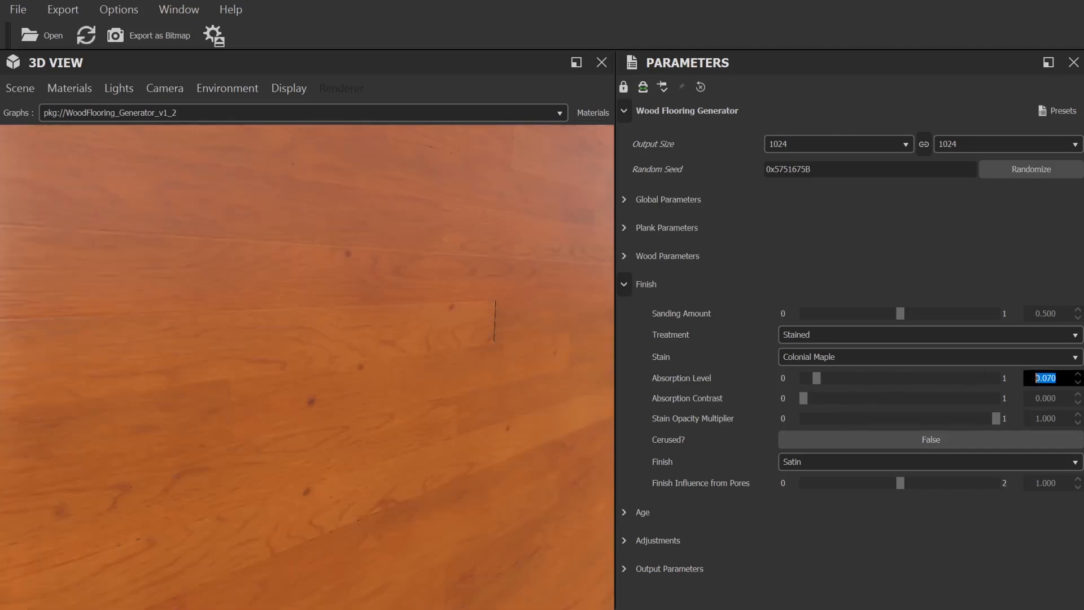
left_click(931, 440)
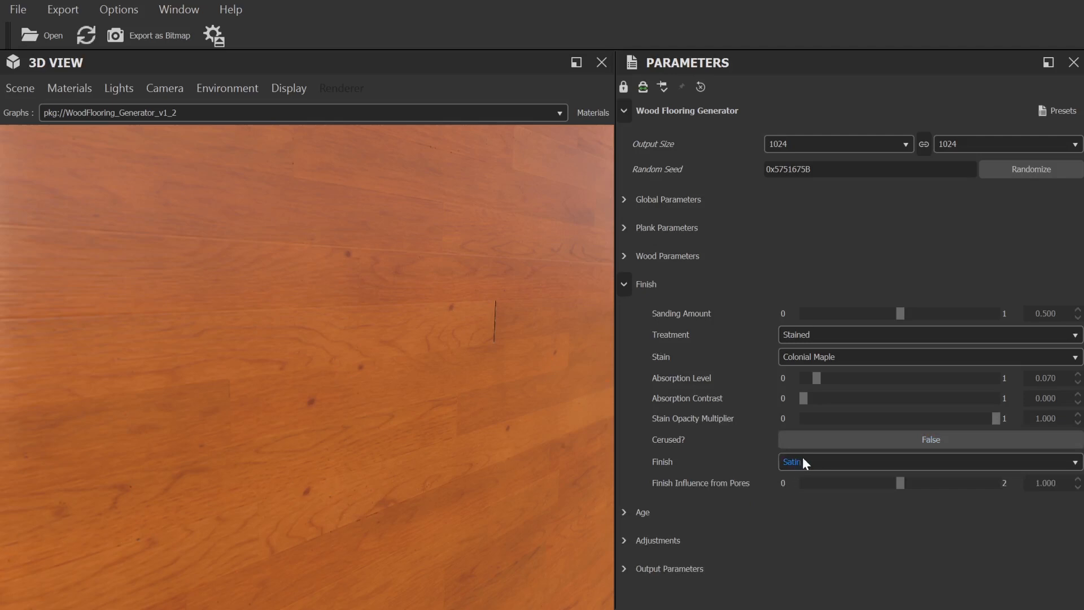
Set the finish to Gloss and put away the Finish settings
left_click(931, 461)
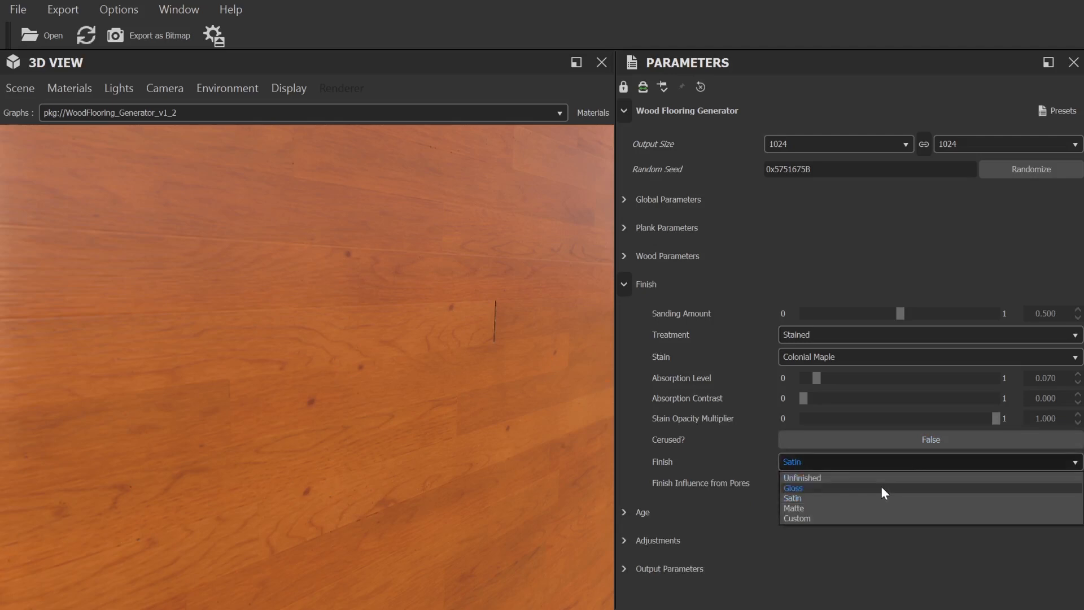
left_click(793, 488)
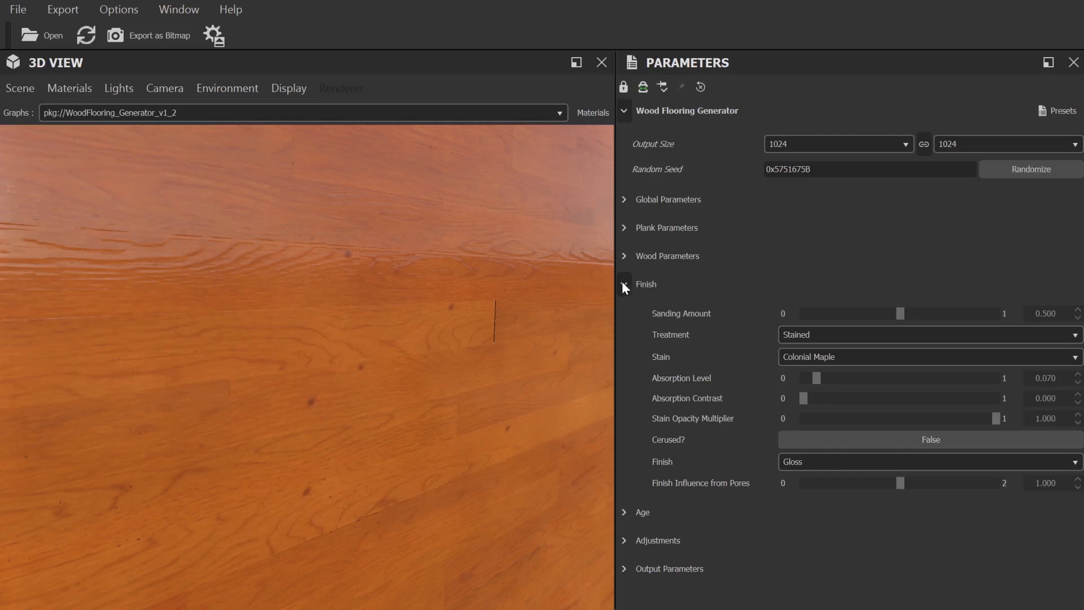
left_click(623, 284)
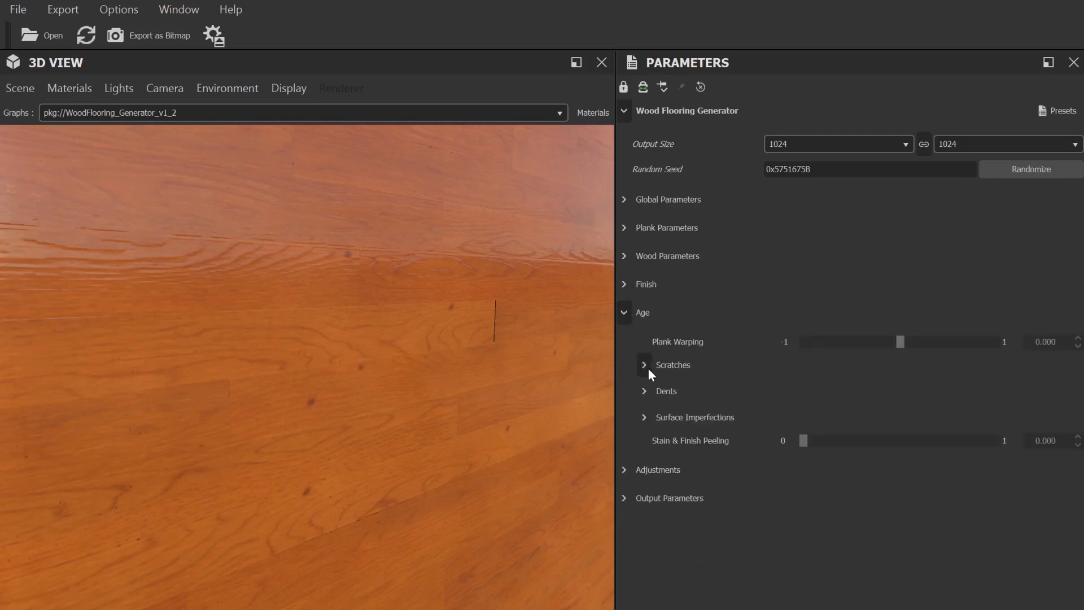
Review the scratch and dent ageing settings, then put away the Age group
left_click(644, 365)
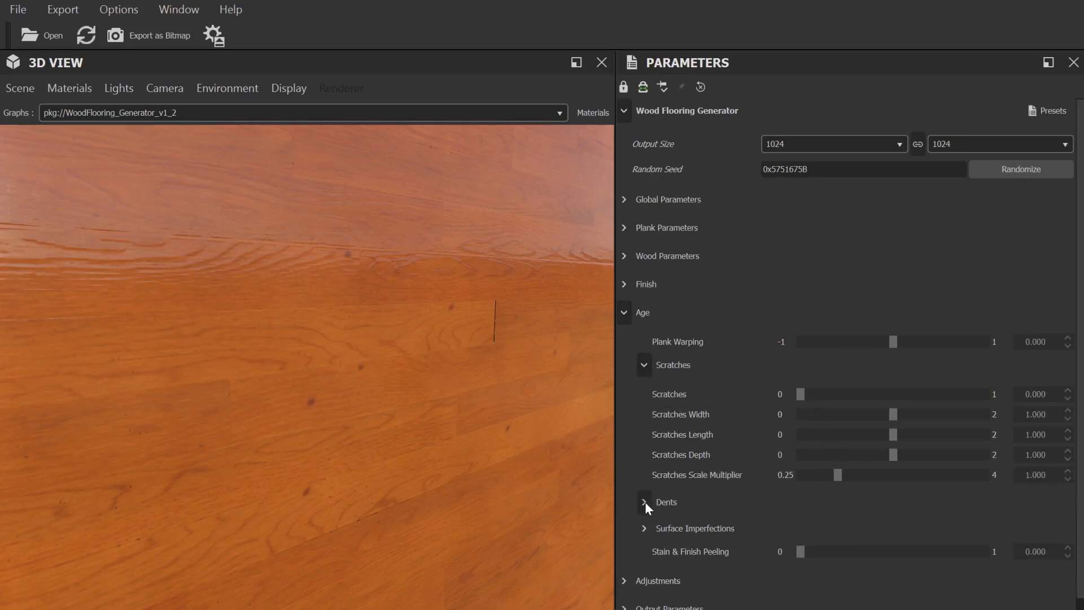
left_click(644, 501)
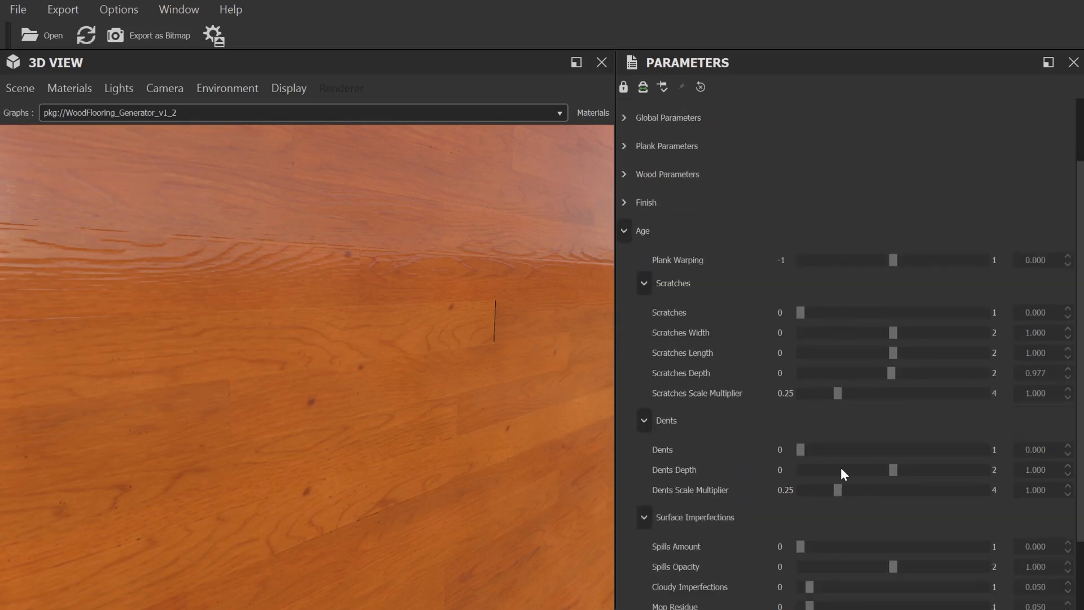
scroll("down", 3)
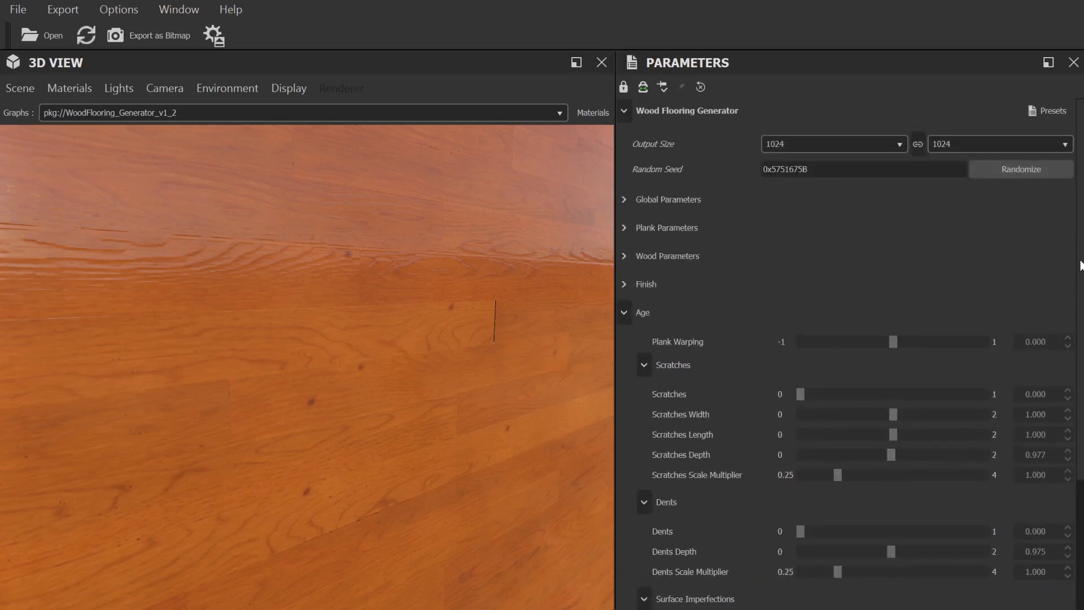
left_click(834, 144)
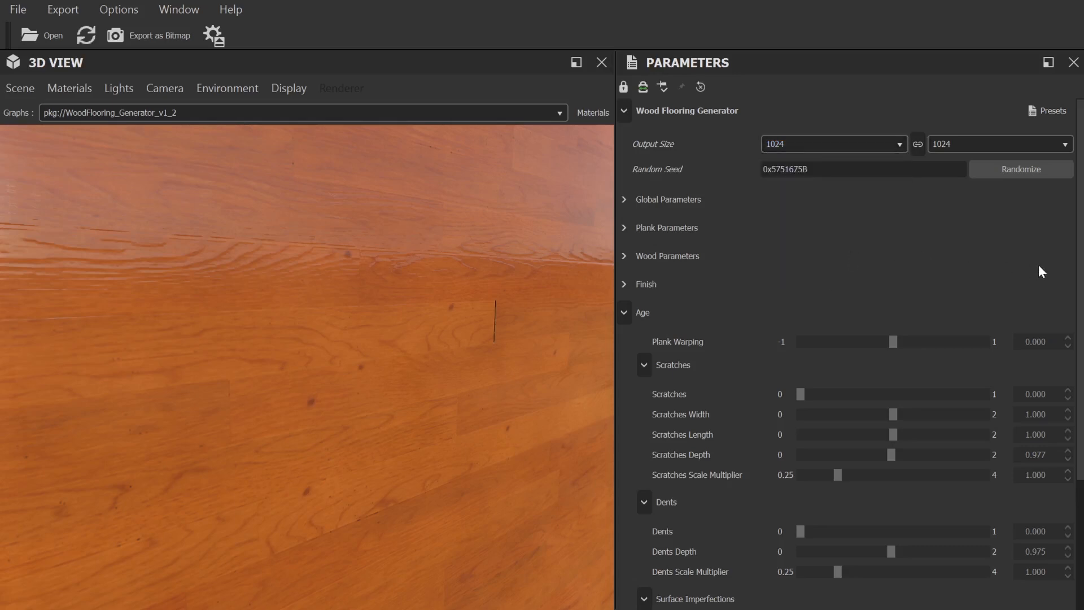
left_click(624, 312)
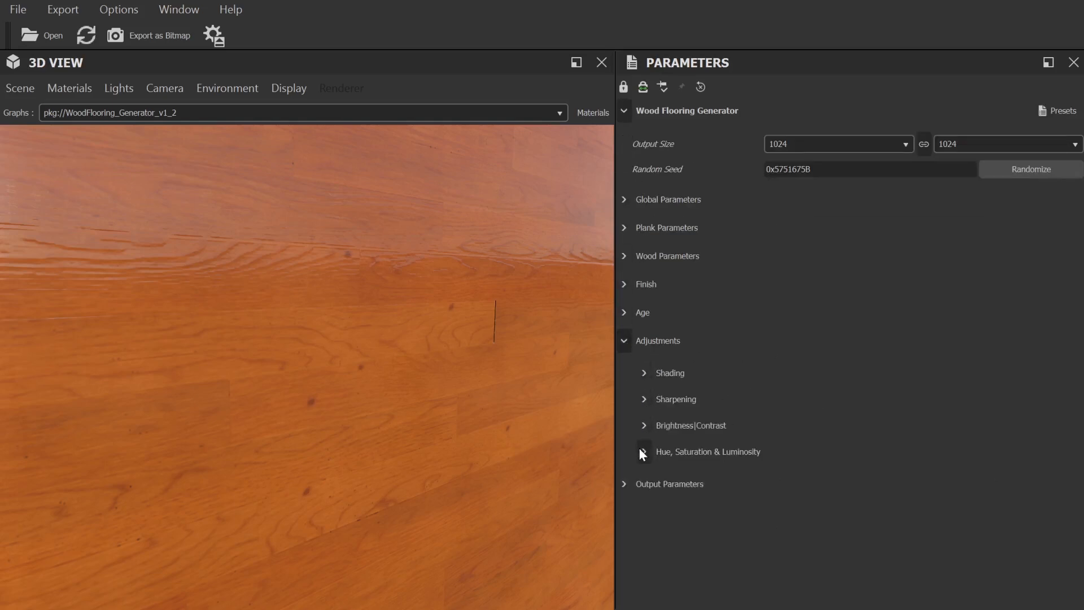
Set the shading normal format to OpenGL instead of DirectX
left_click(644, 373)
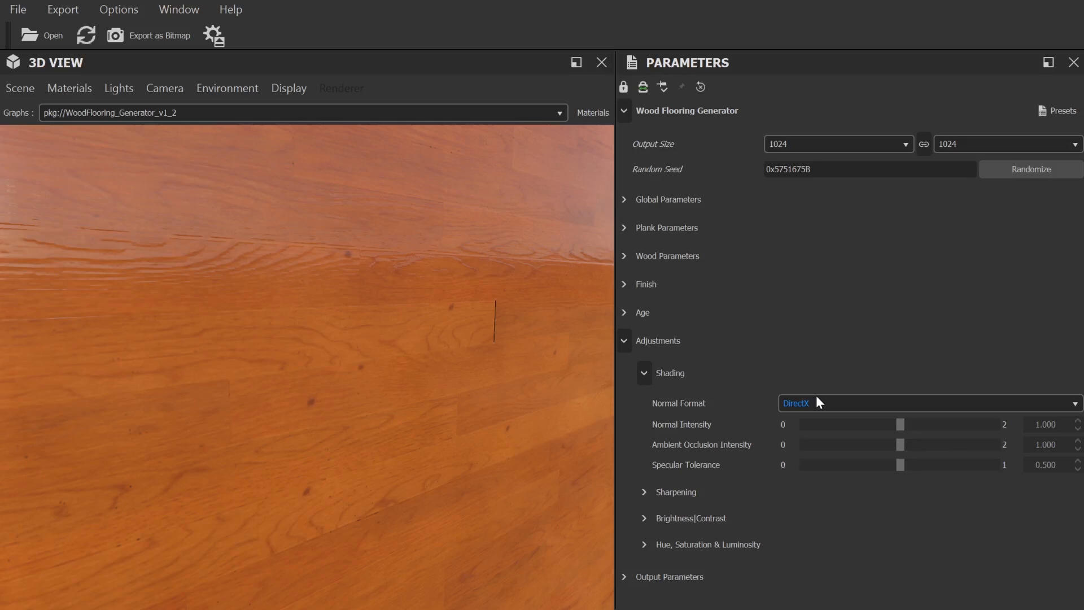
mouse_move(831, 400)
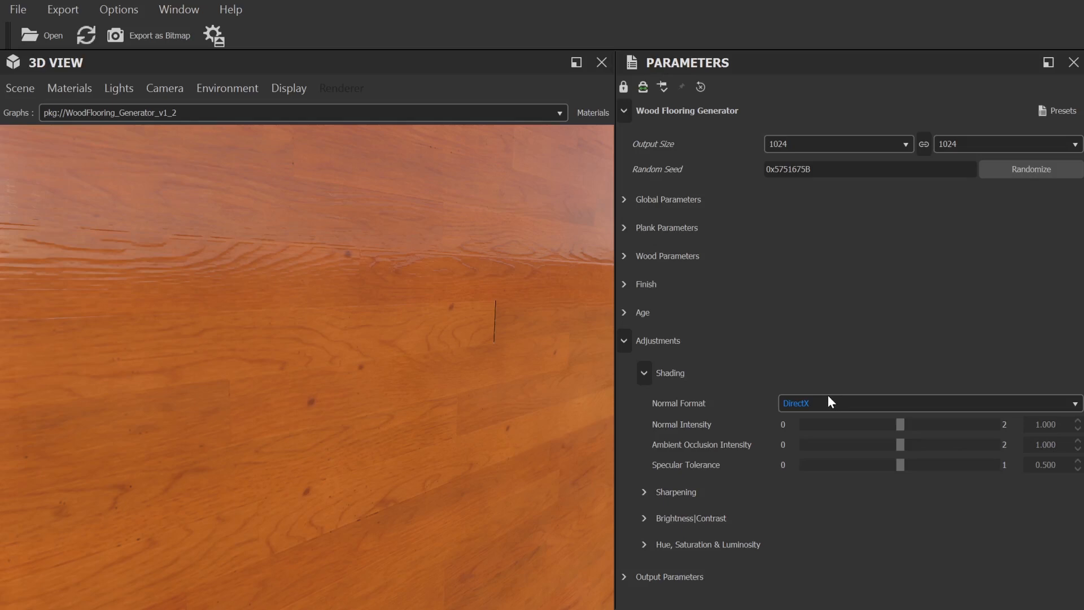
mouse_move(666, 373)
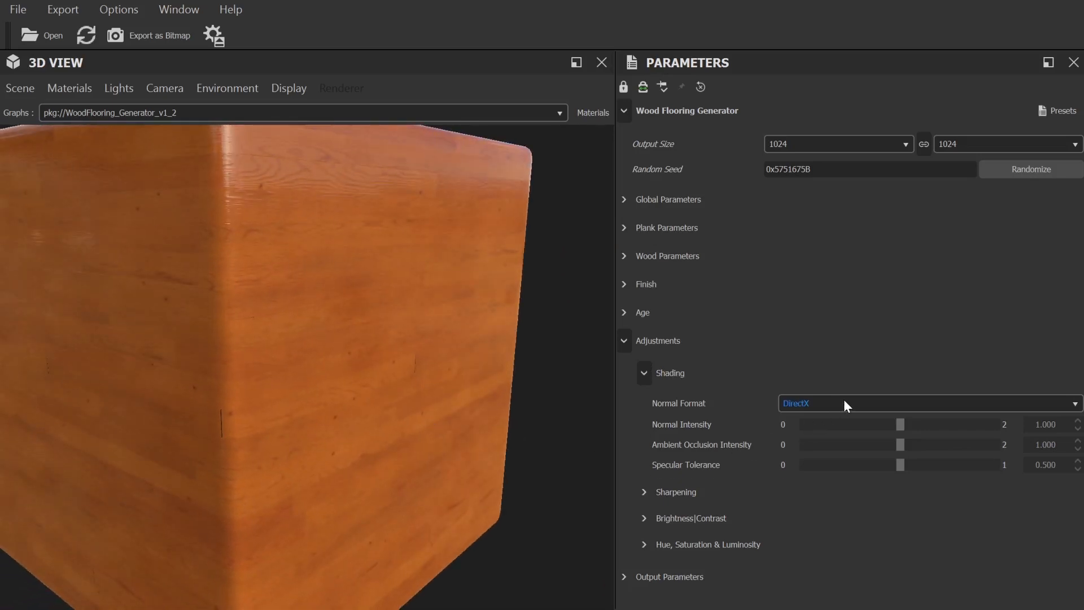
left_click(928, 403)
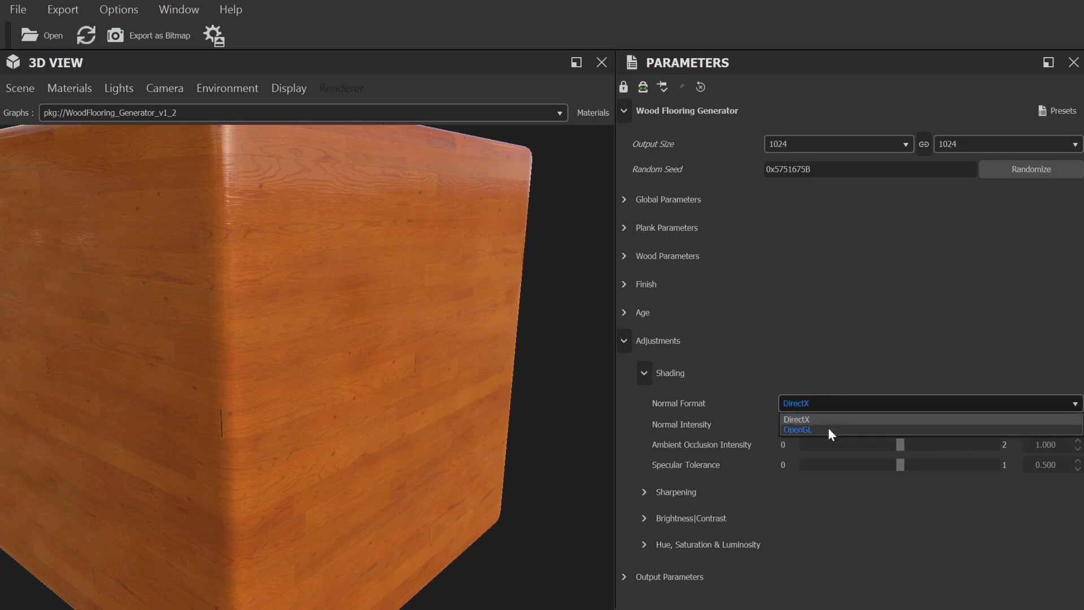
mouse_move(825, 431)
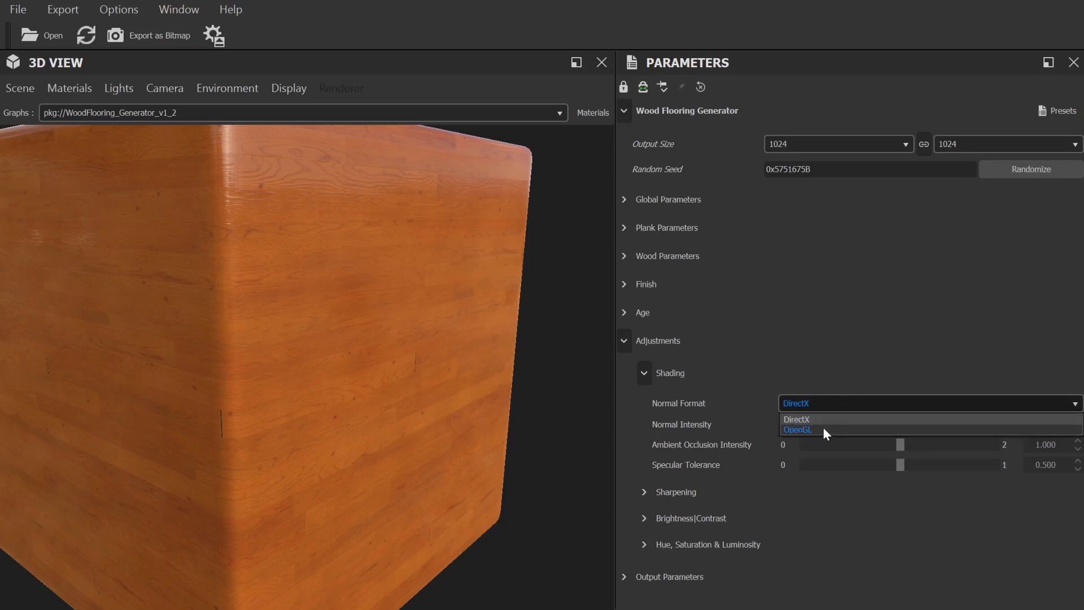
left_click(797, 429)
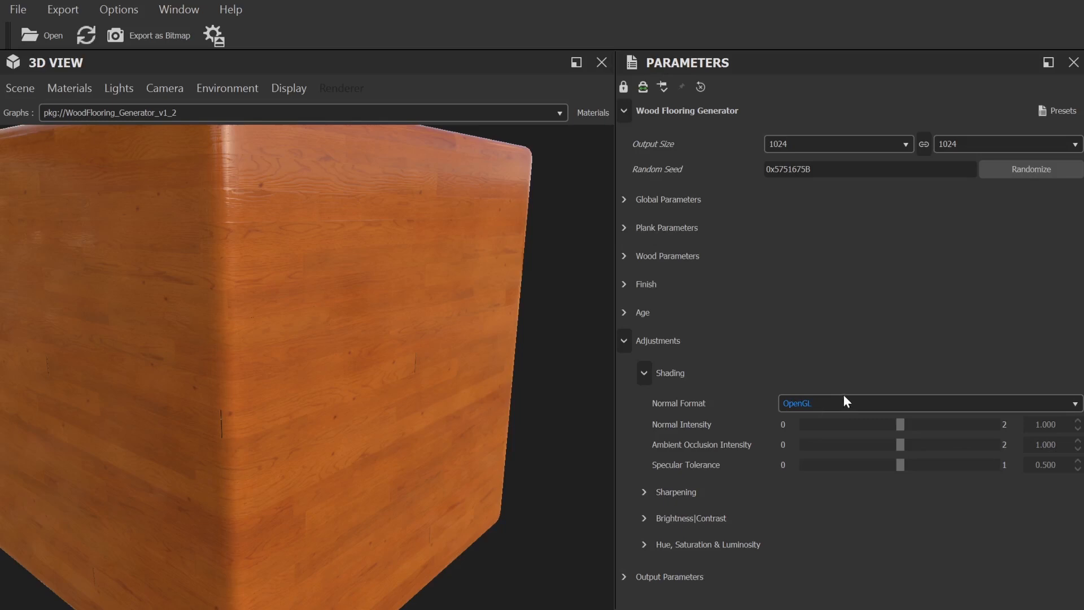
mouse_move(809, 411)
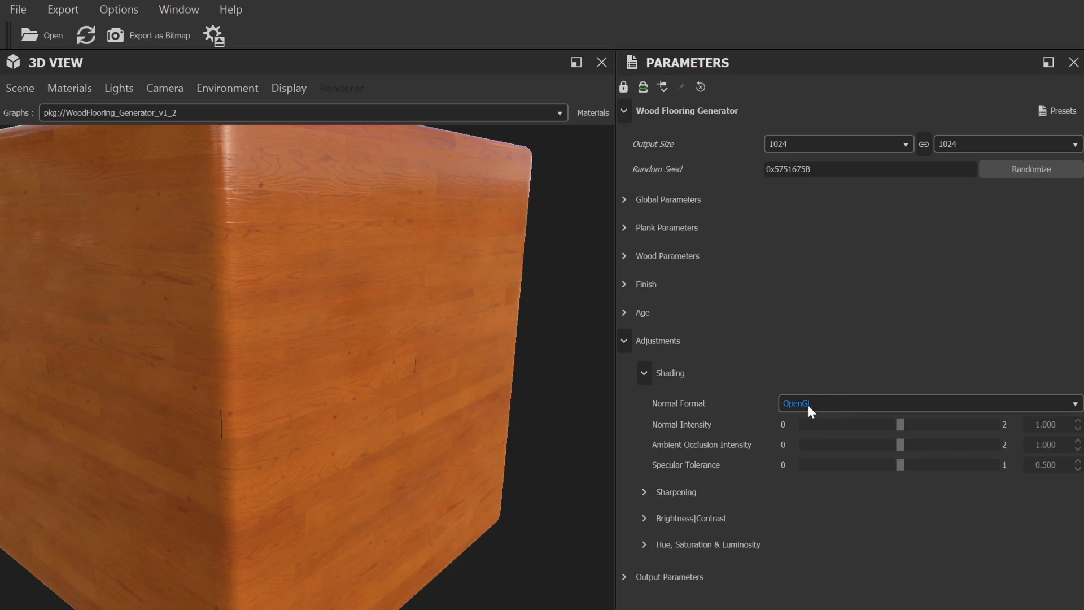
mouse_move(821, 402)
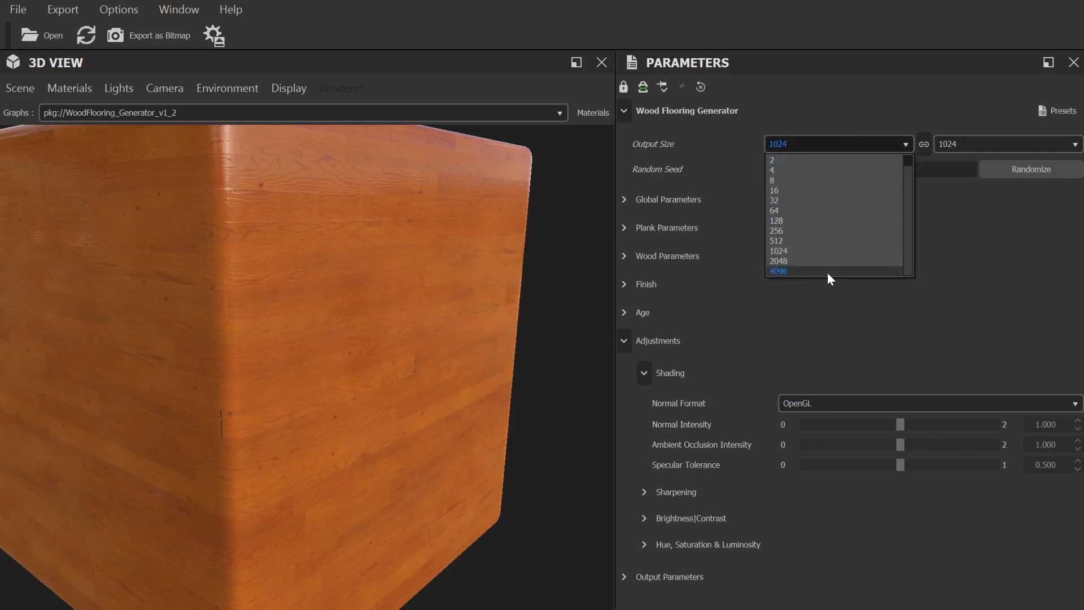
Set the output size to 4096 and bring up the Export as Bitmap dialog
left_click(778, 271)
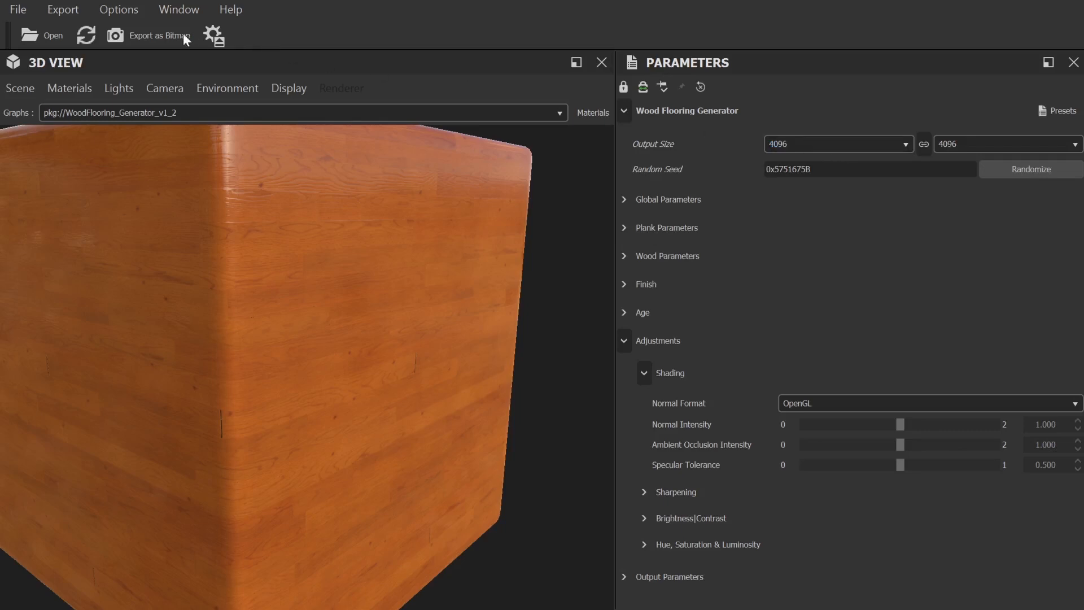
mouse_move(149, 43)
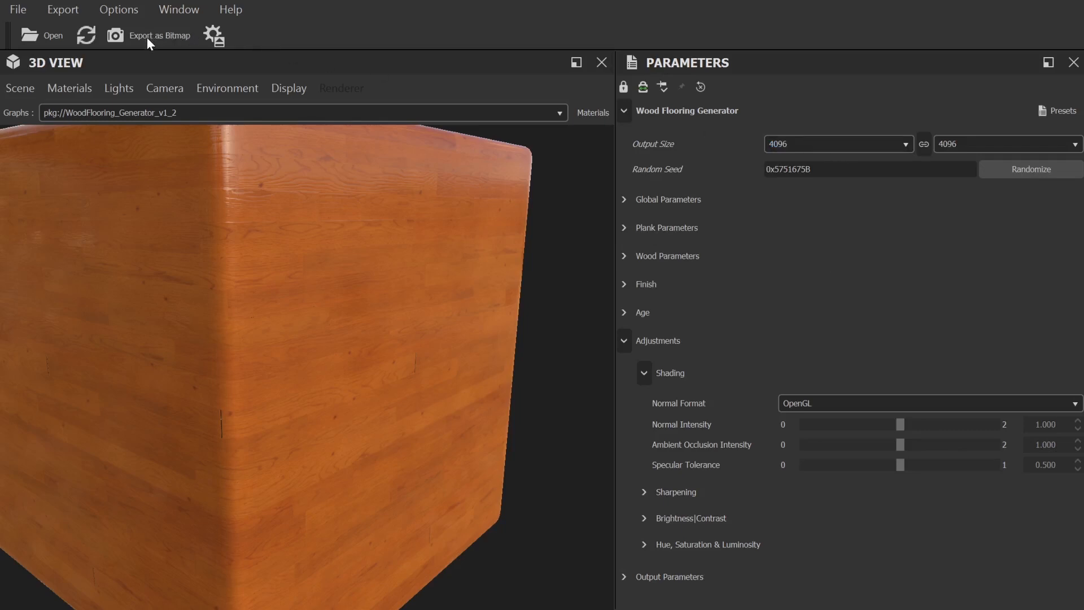
left_click(158, 35)
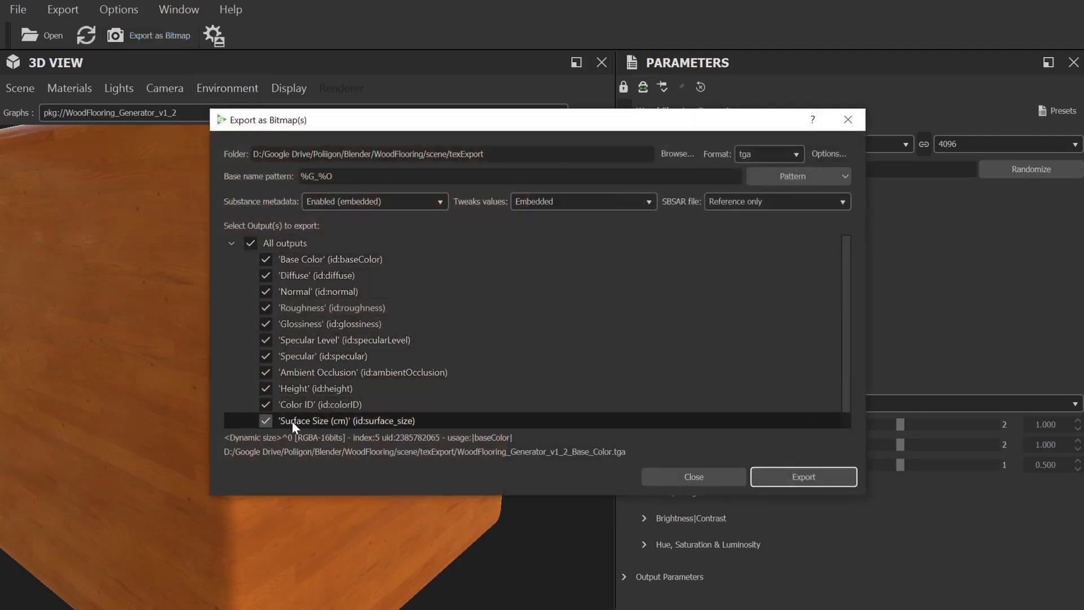
Deselect all outputs, then include the Base Color, Normal, Roughness and Height maps
left_click(250, 243)
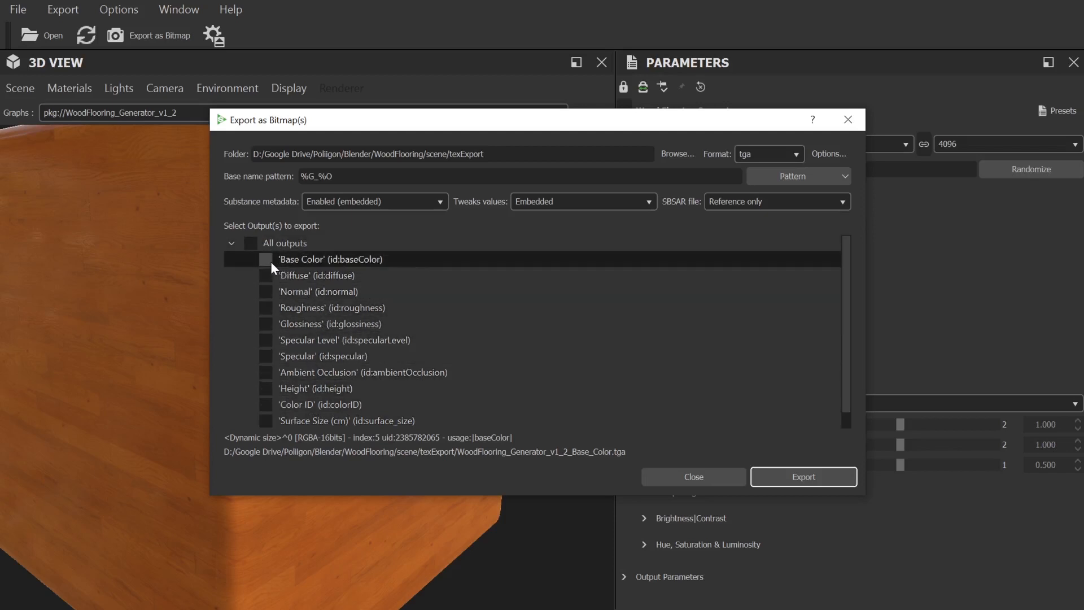
left_click(266, 260)
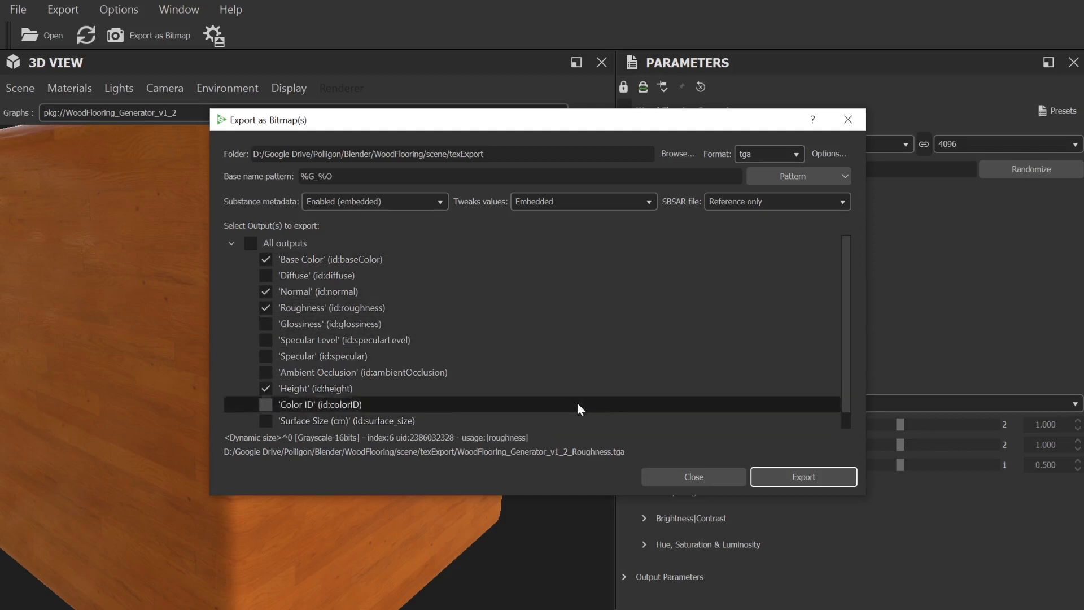
Export the four maps as TIF files to the Desktop folder
left_click(792, 154)
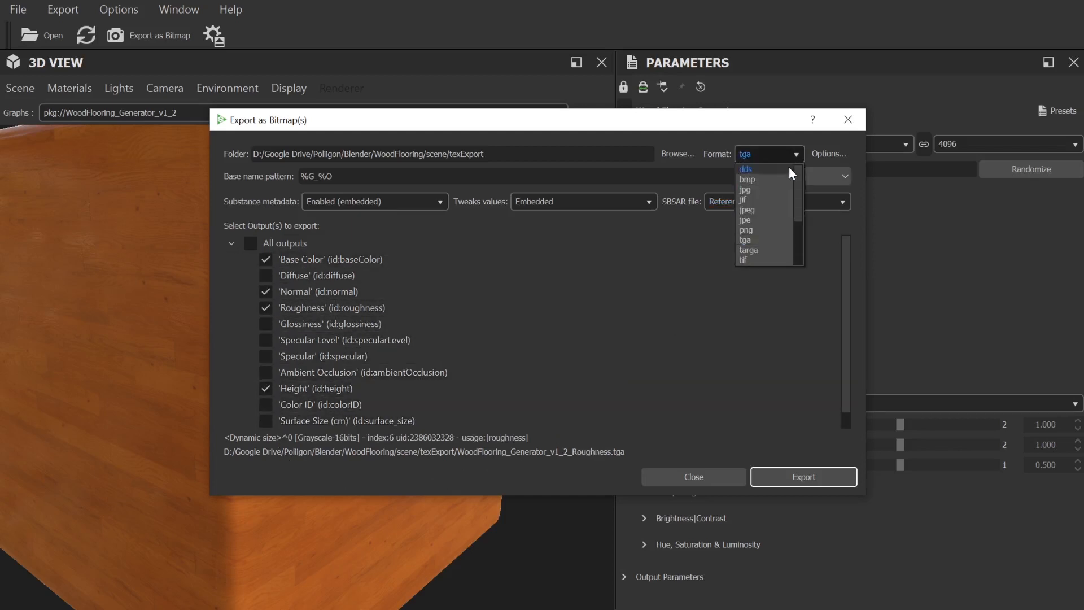
mouse_move(763, 262)
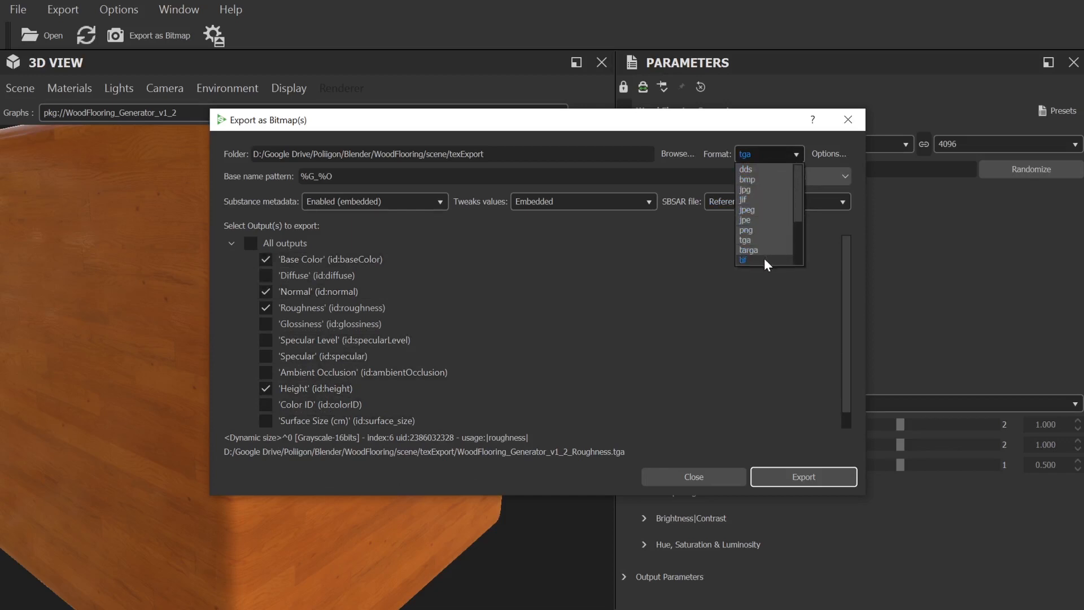
left_click(743, 259)
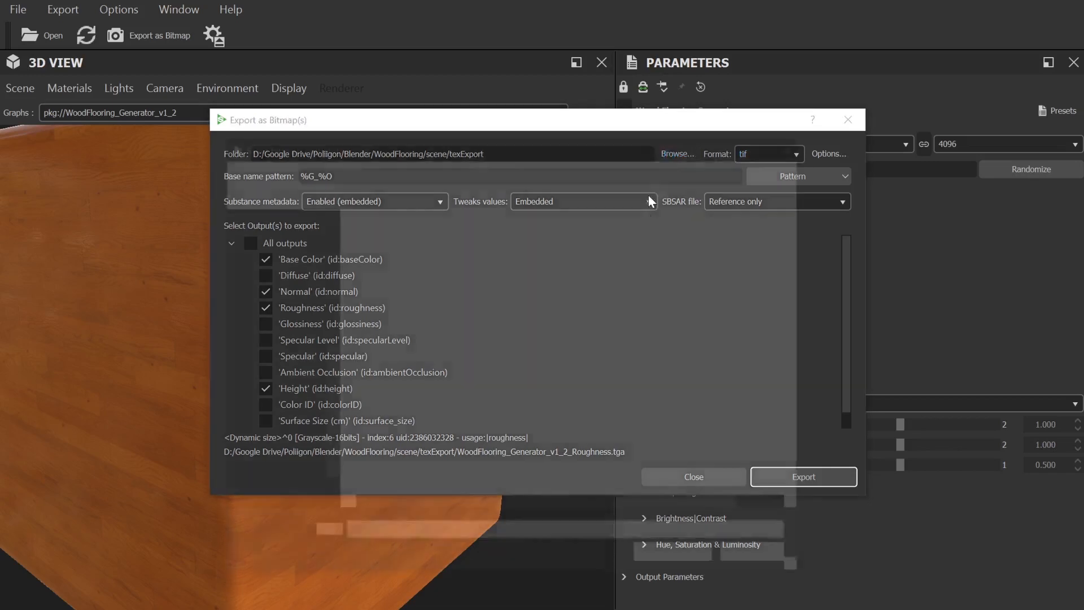
left_click(676, 153)
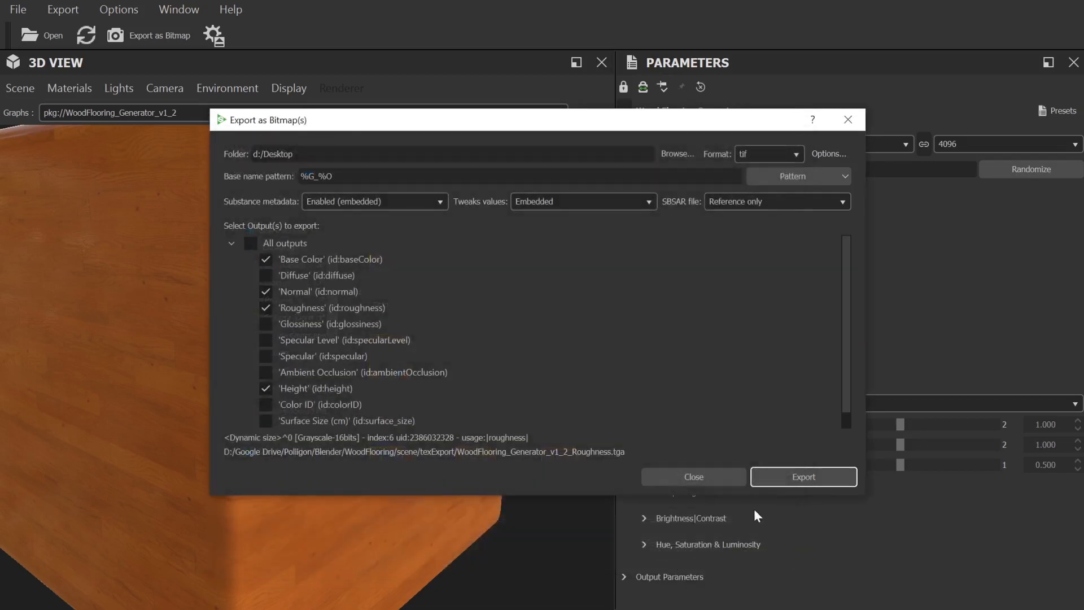
left_click(804, 477)
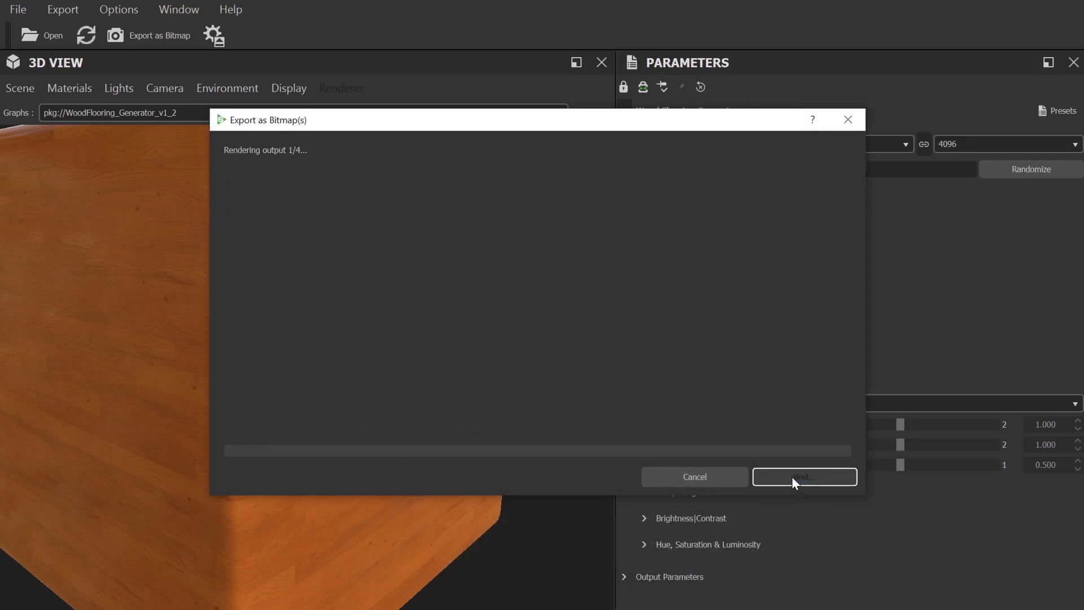